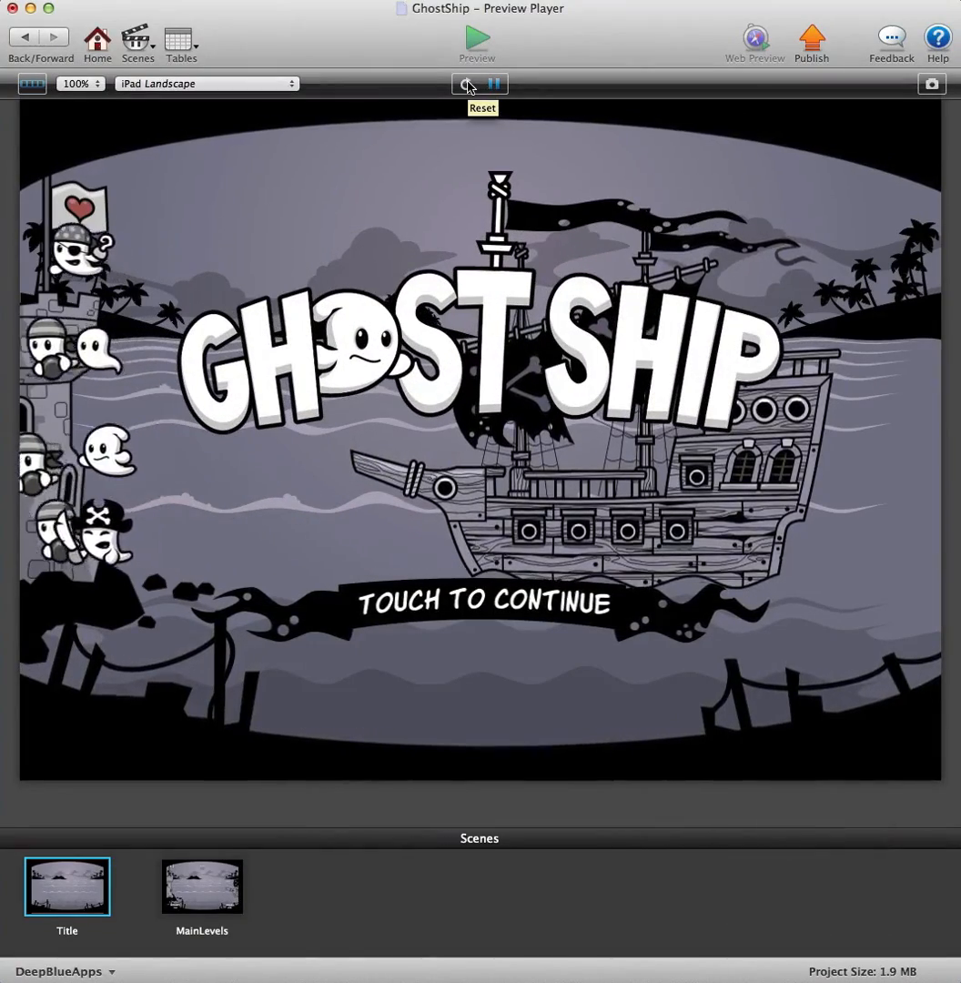
- Restart the GhostShip title preview and show the Tables list containing Table 1
left_click(466, 84)
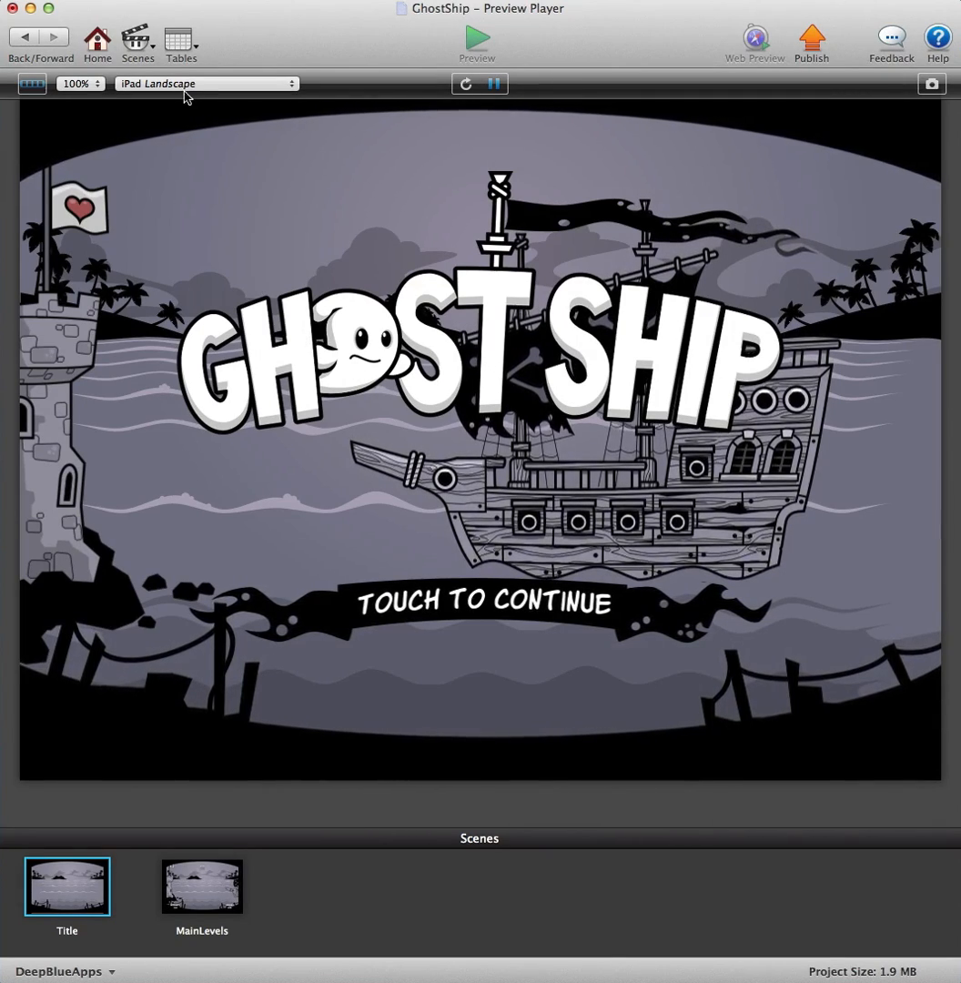
left_click(181, 43)
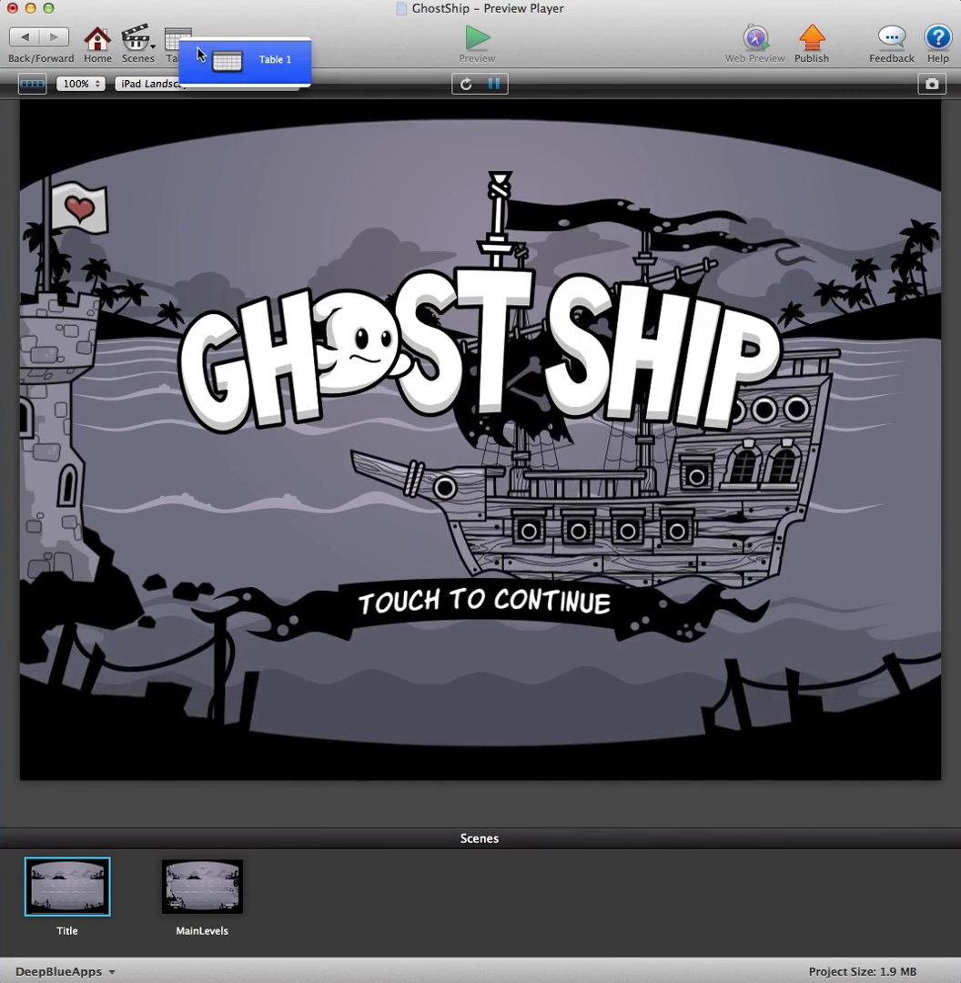
- Open Table 1 in the Table Editor and select its level 1 row
left_click(272, 60)
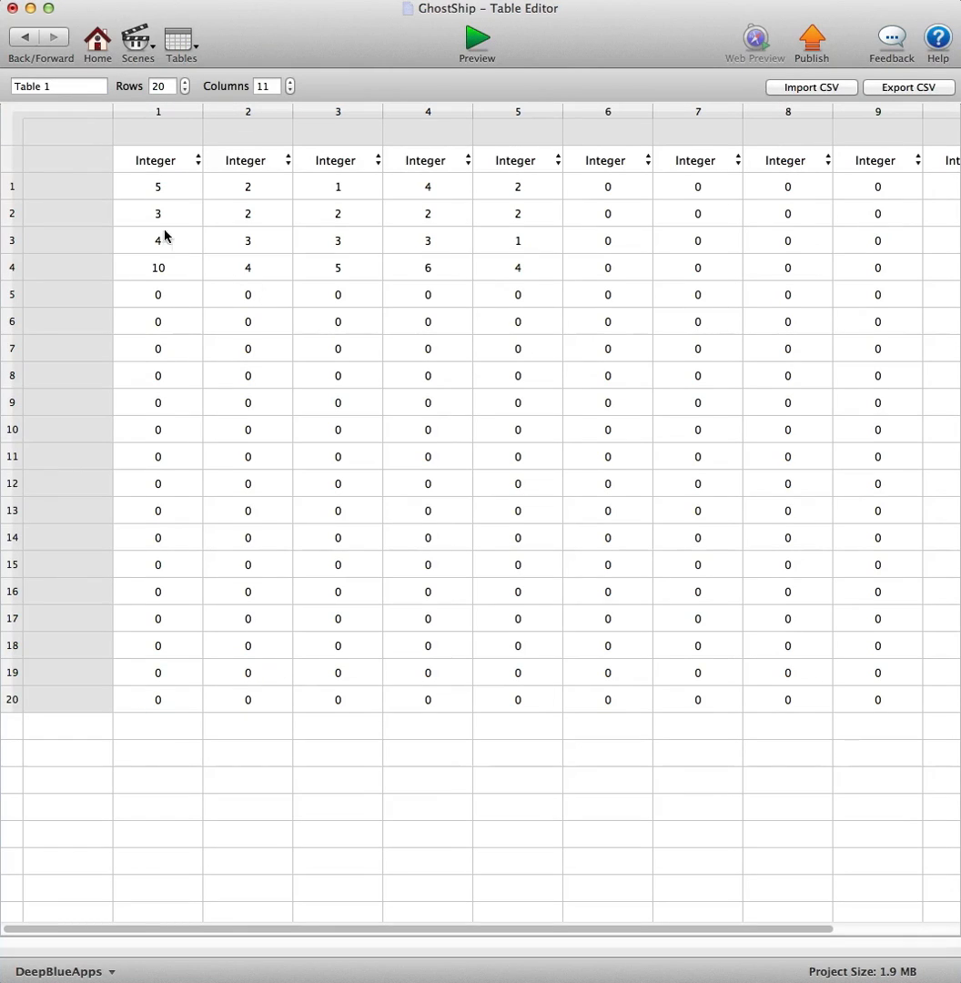
mouse_move(156, 198)
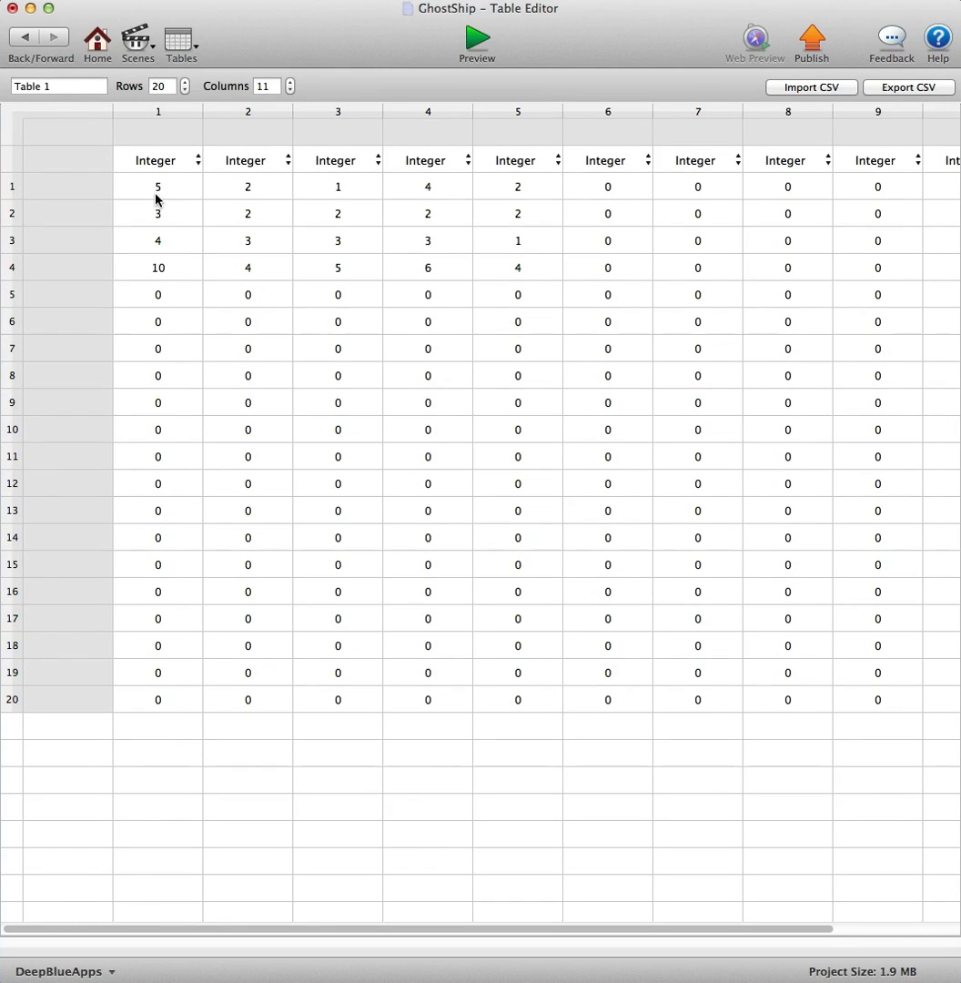
mouse_move(250, 186)
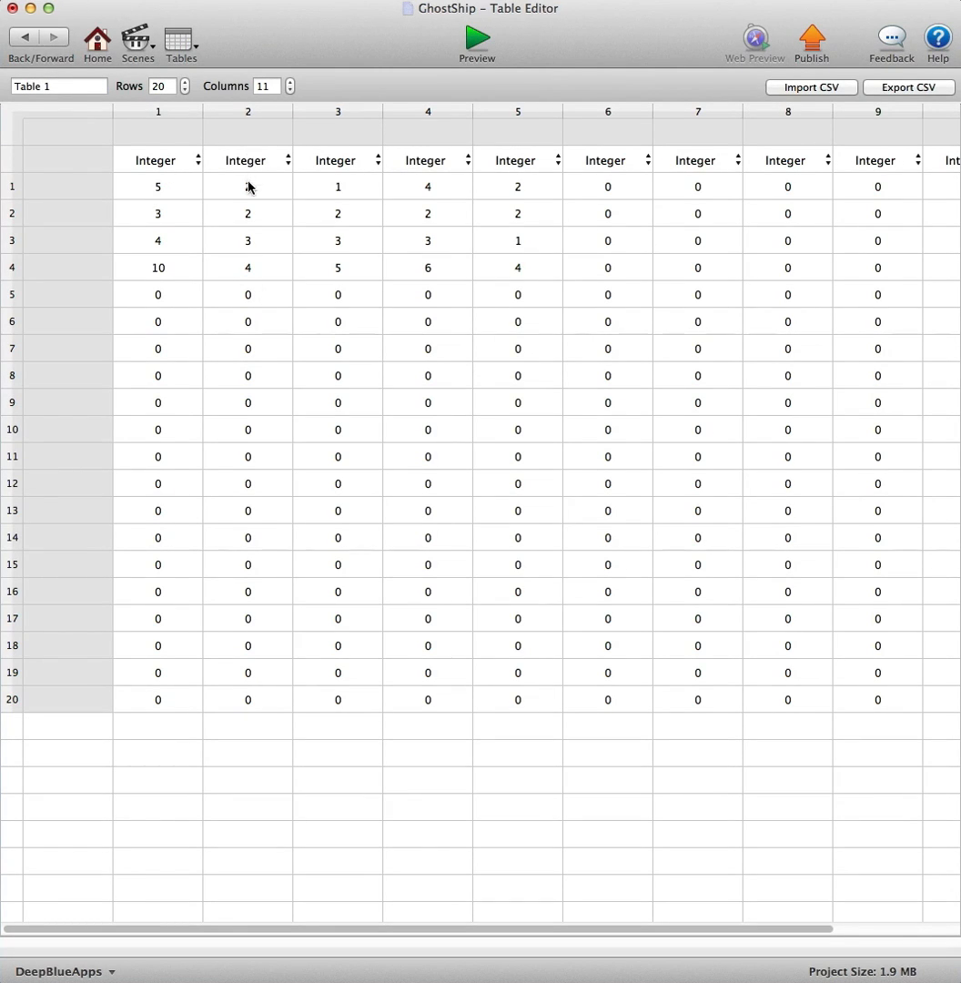
mouse_move(515, 178)
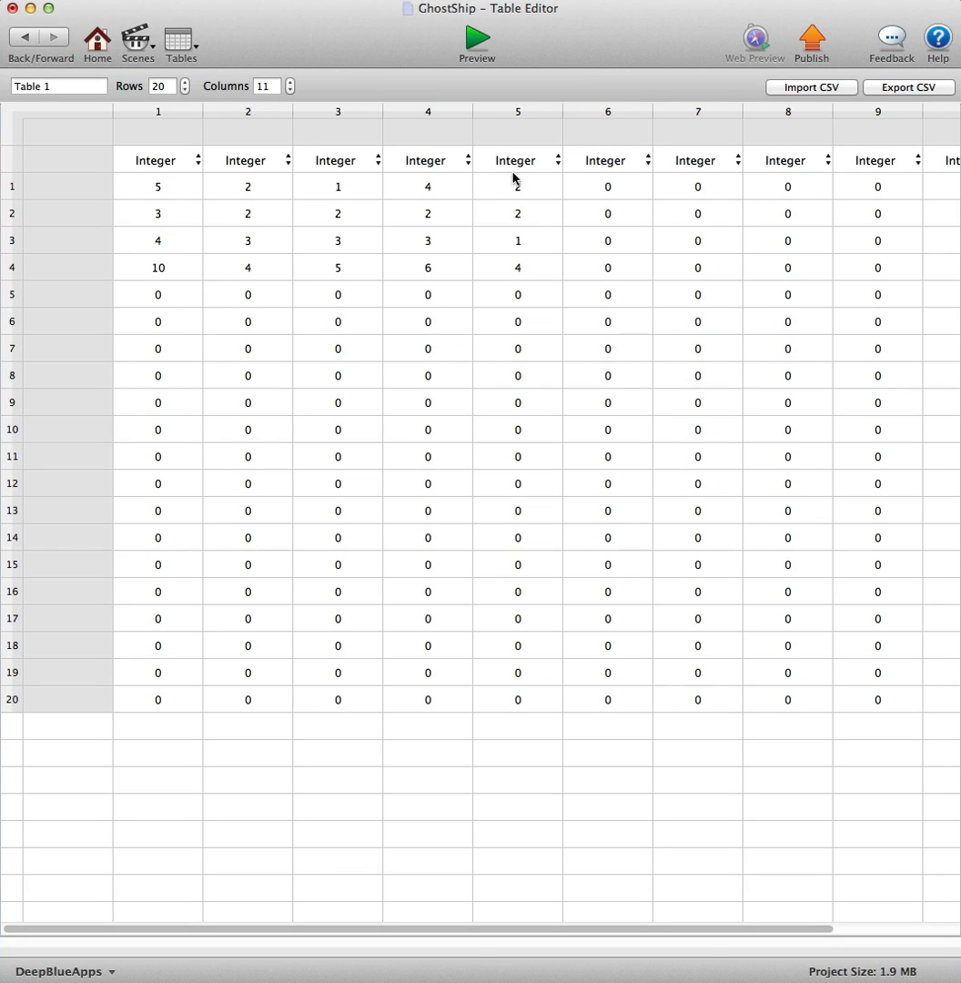
mouse_move(189, 184)
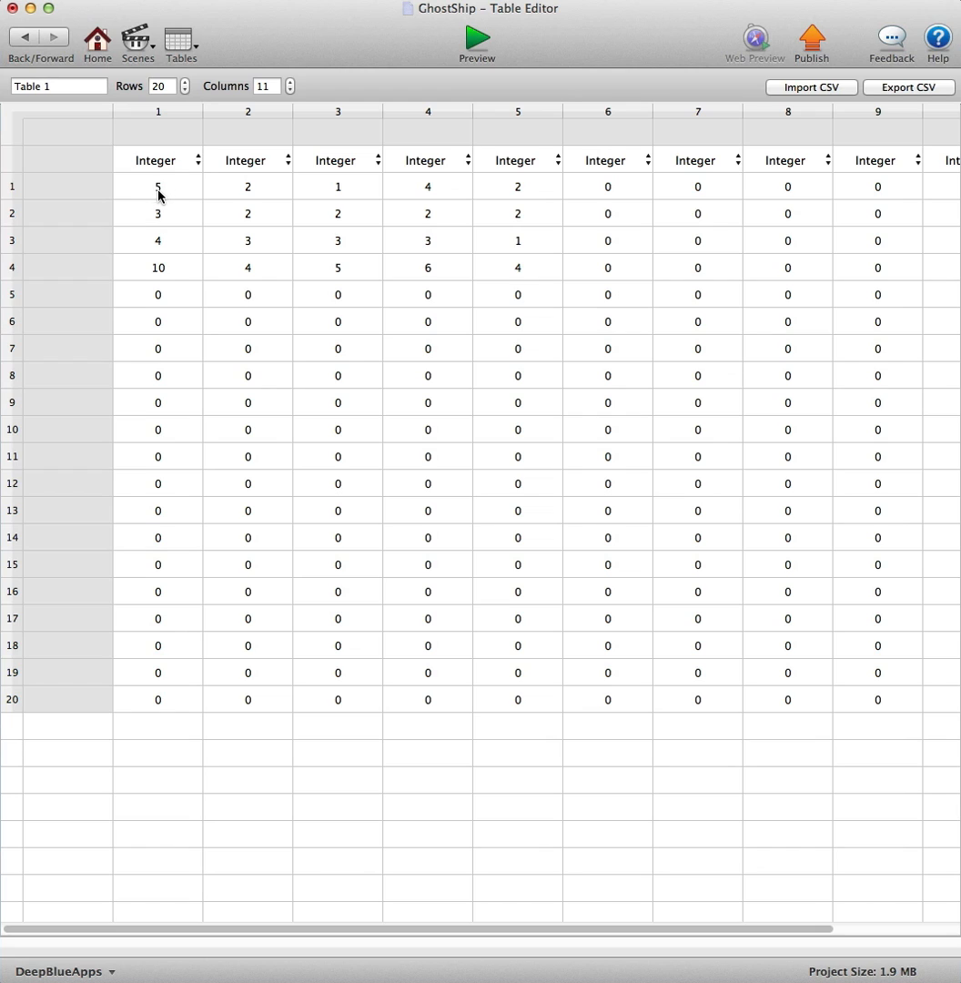
mouse_move(158, 193)
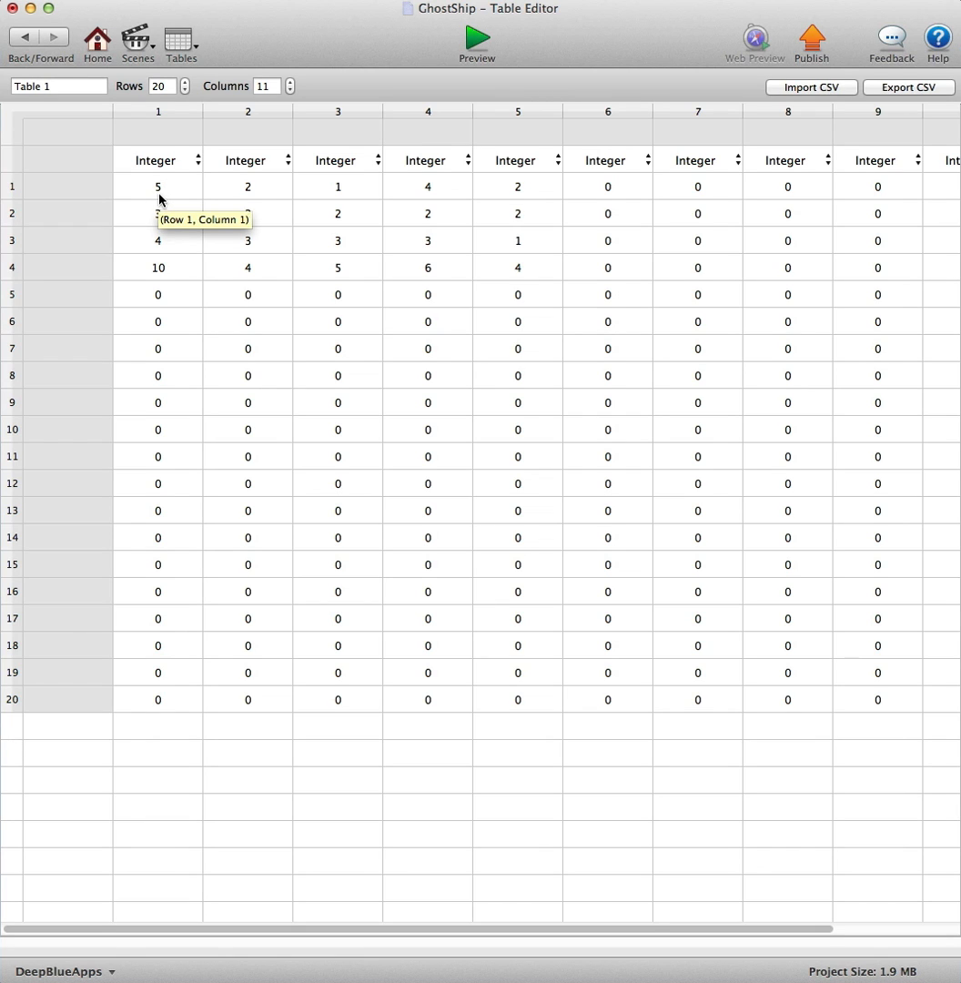
left_click(12, 186)
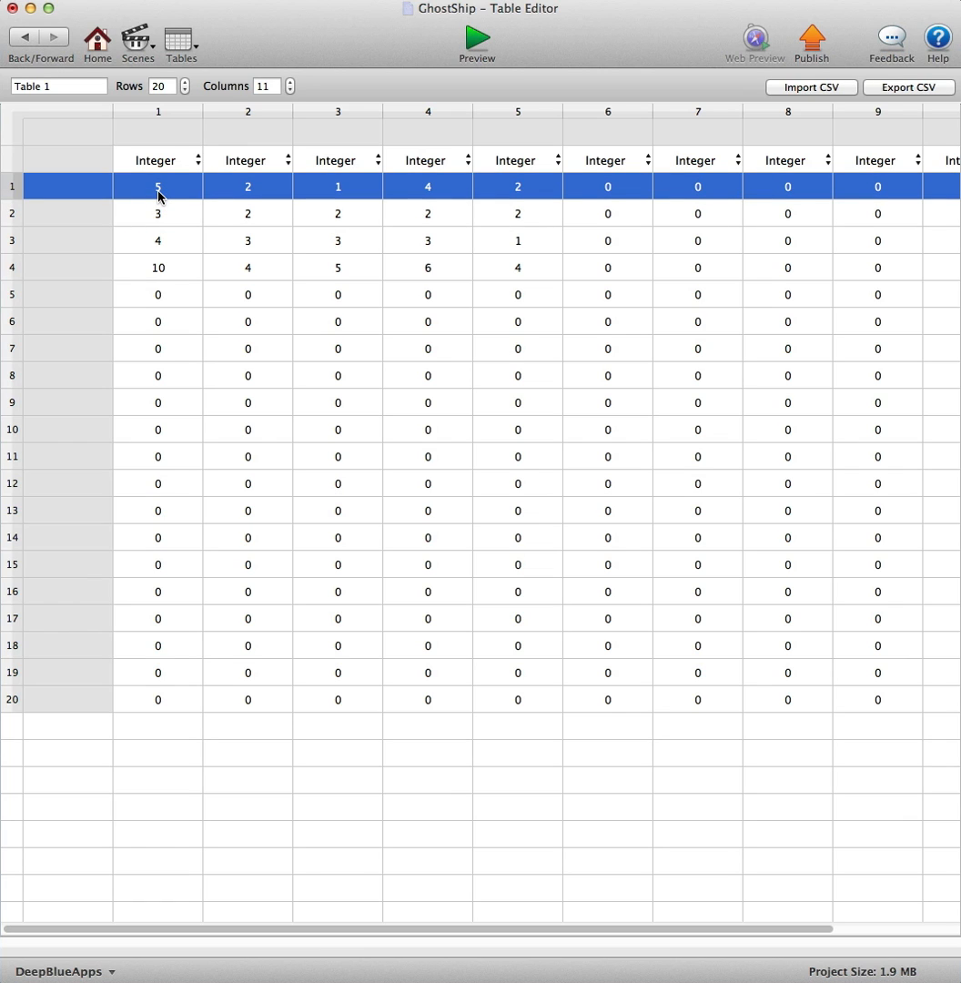
mouse_move(242, 160)
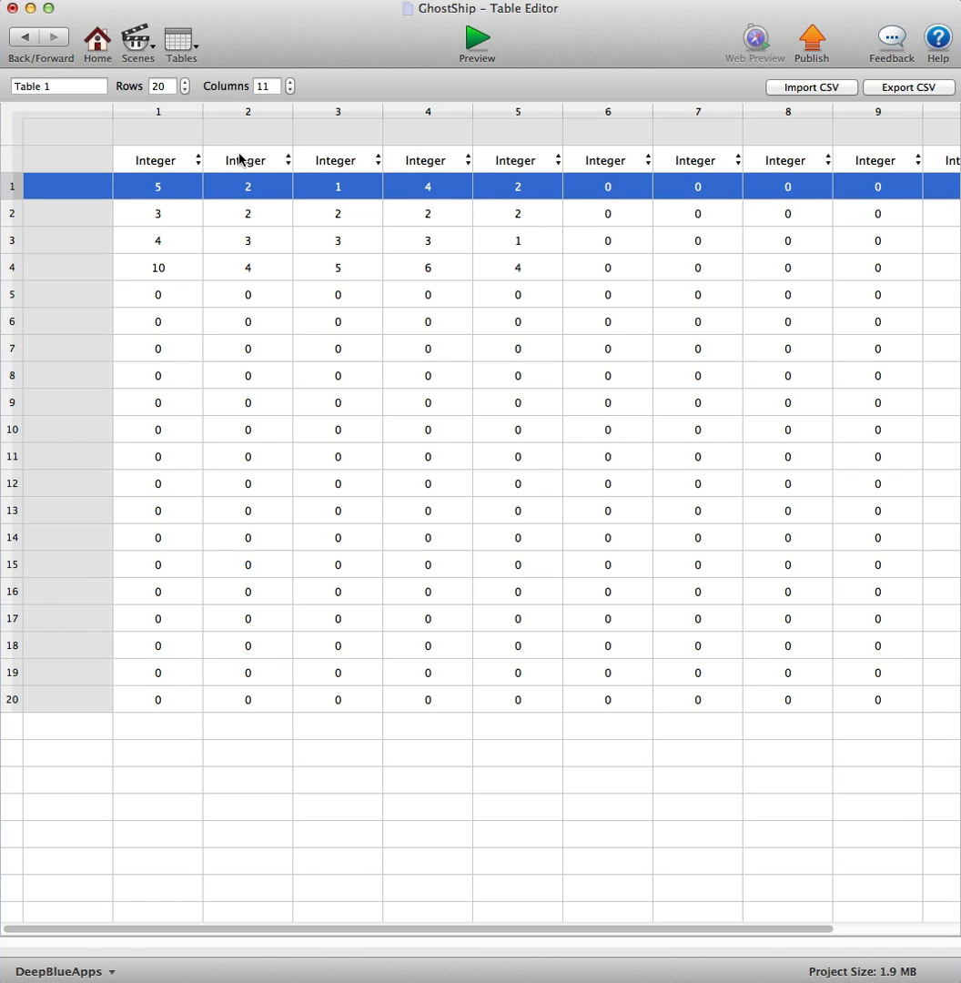
mouse_move(250, 193)
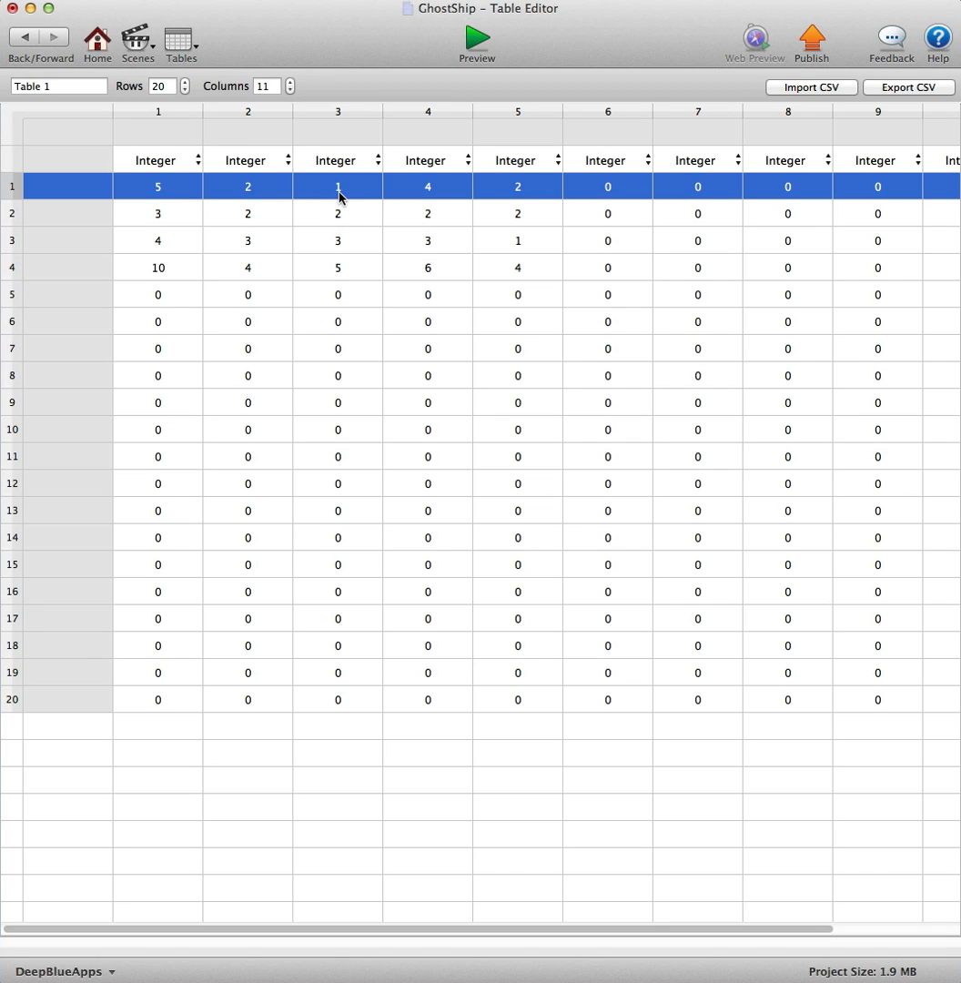
mouse_move(429, 192)
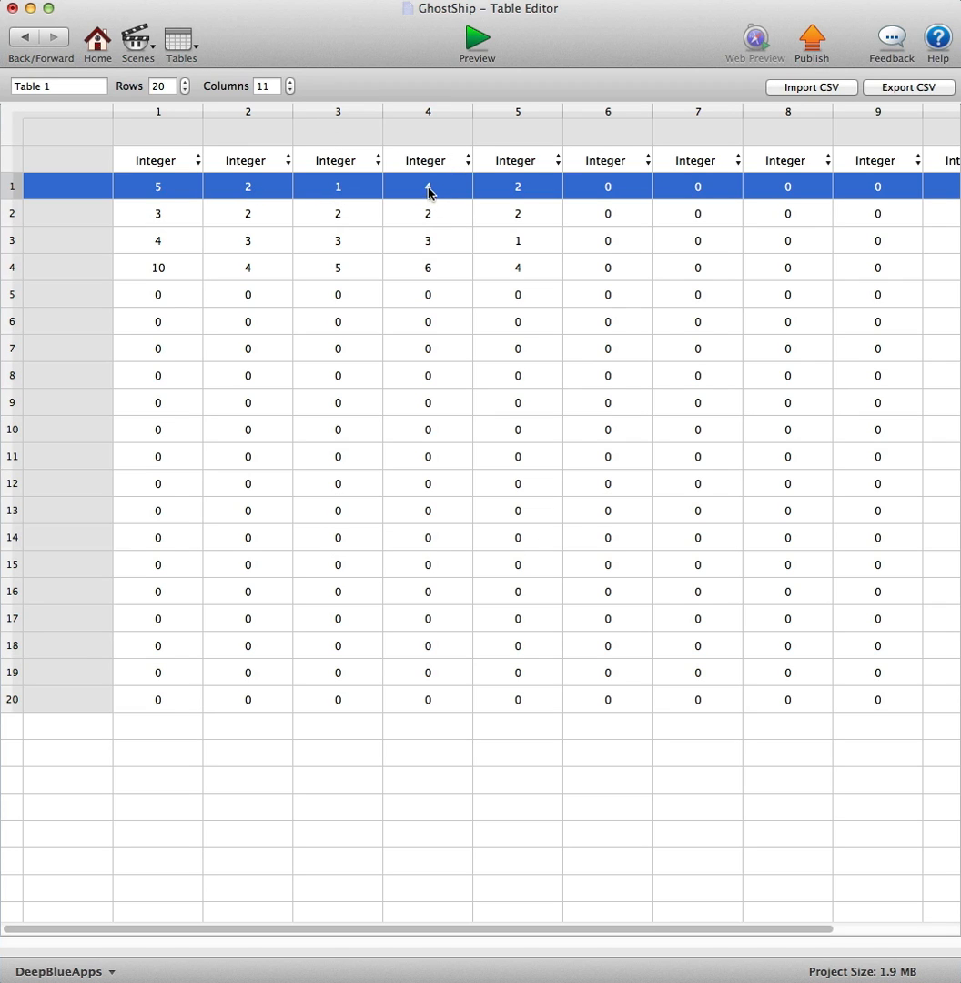
mouse_move(519, 196)
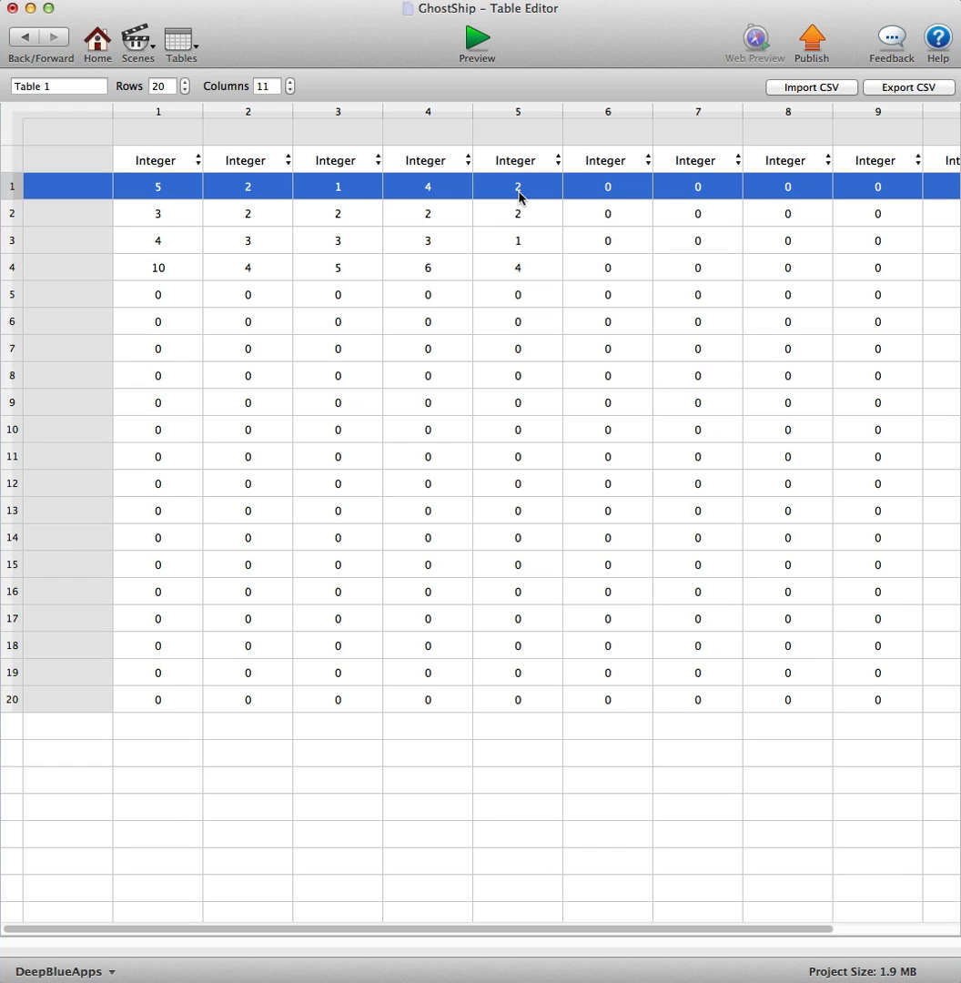
mouse_move(554, 278)
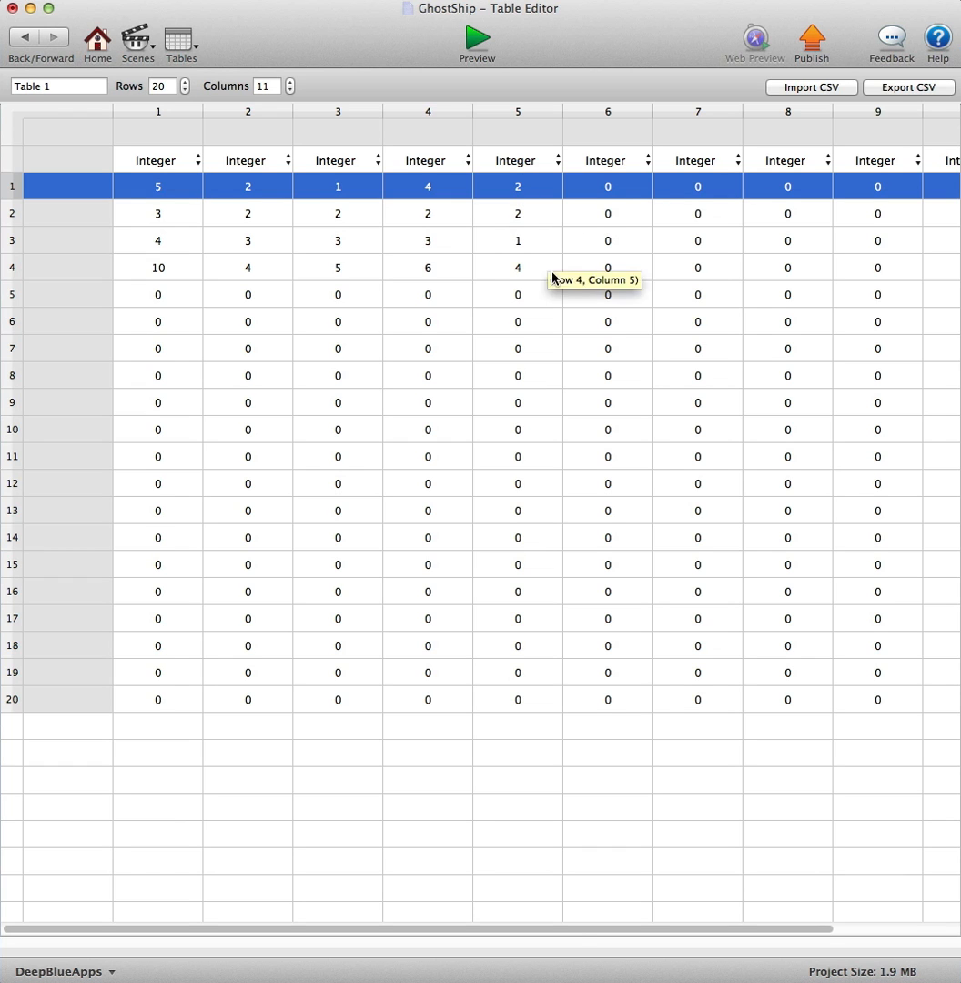
- Edit Table 1's level 1 row: columns 2–5 to 0 and column 11 from 200 to 99
scroll("right", 3)
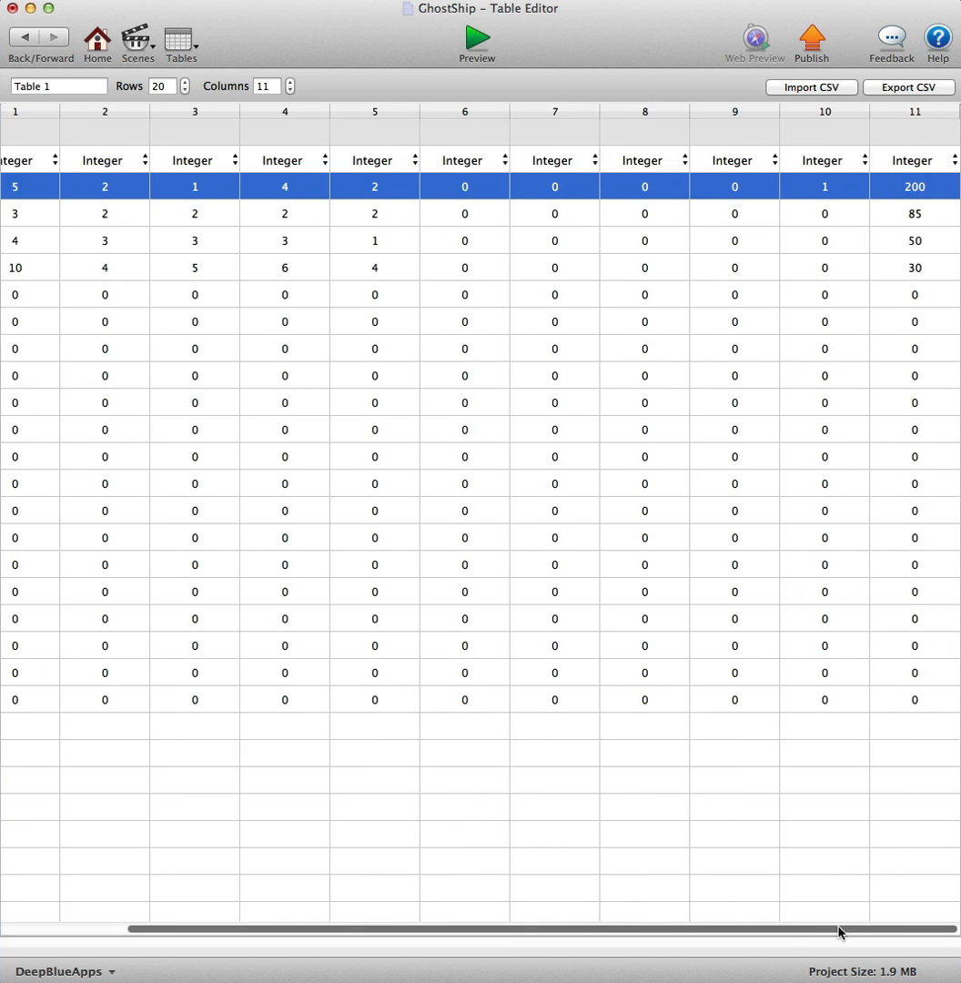
mouse_move(826, 193)
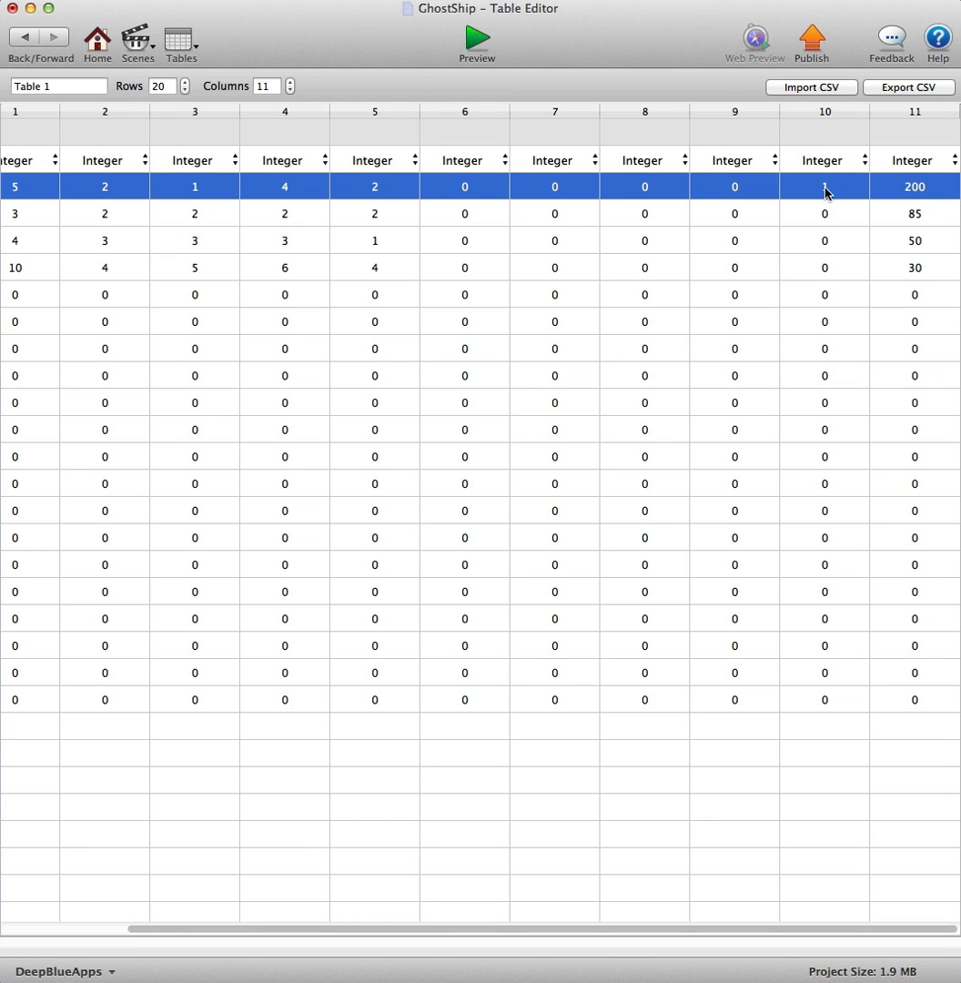
mouse_move(824, 191)
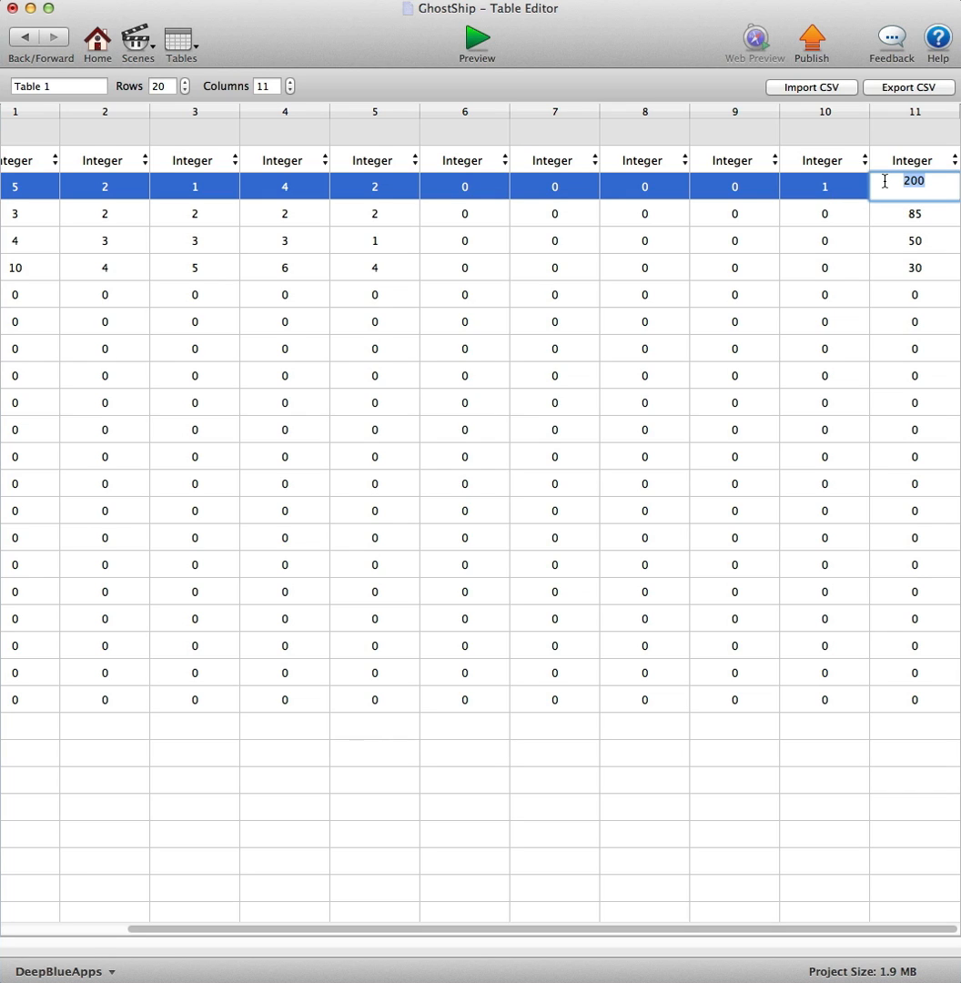
type("99")
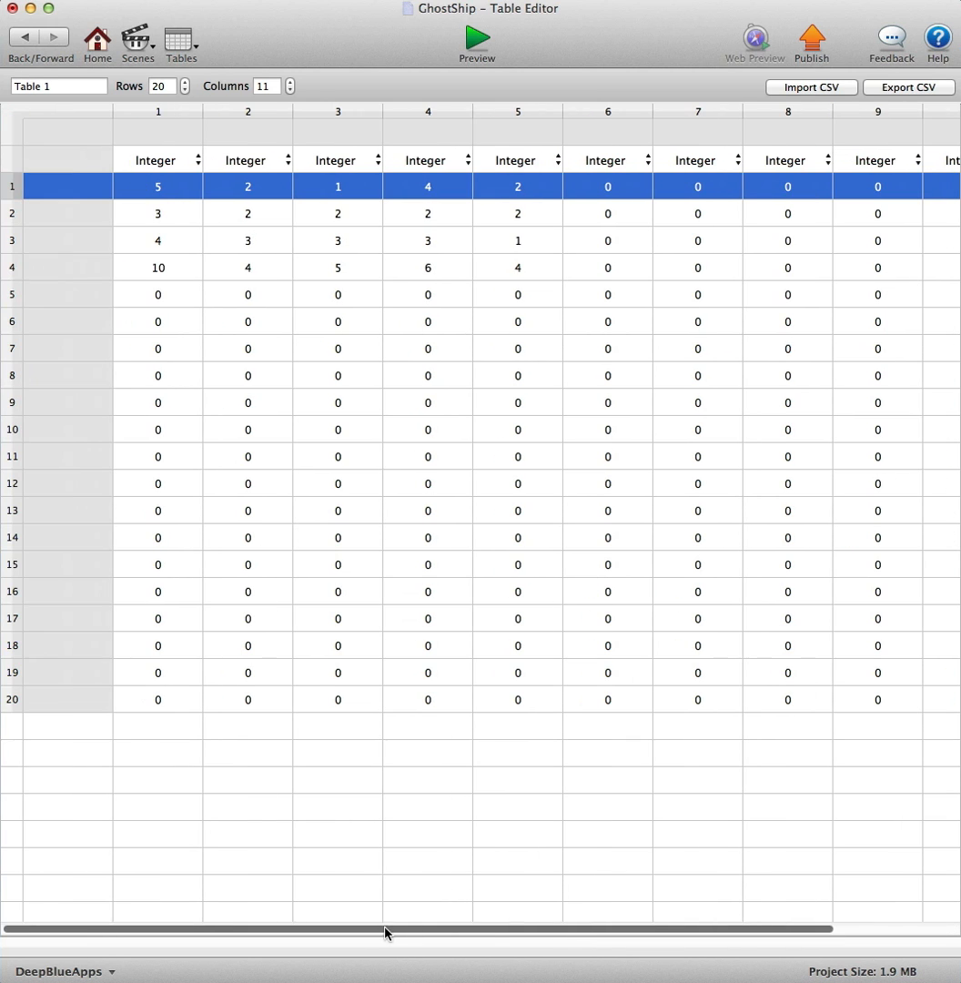
mouse_move(248, 194)
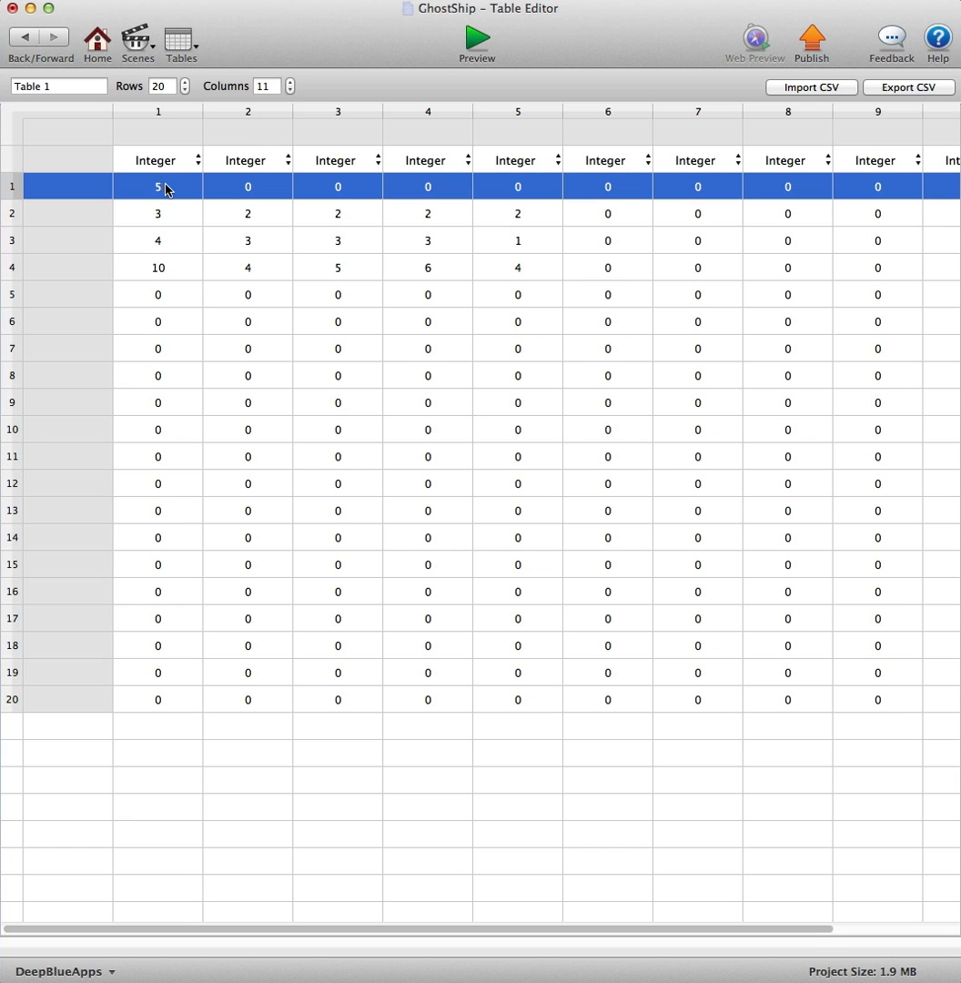
- Preview the game and play level 001 to Level Complete with 099 hitpoints
left_click(477, 43)
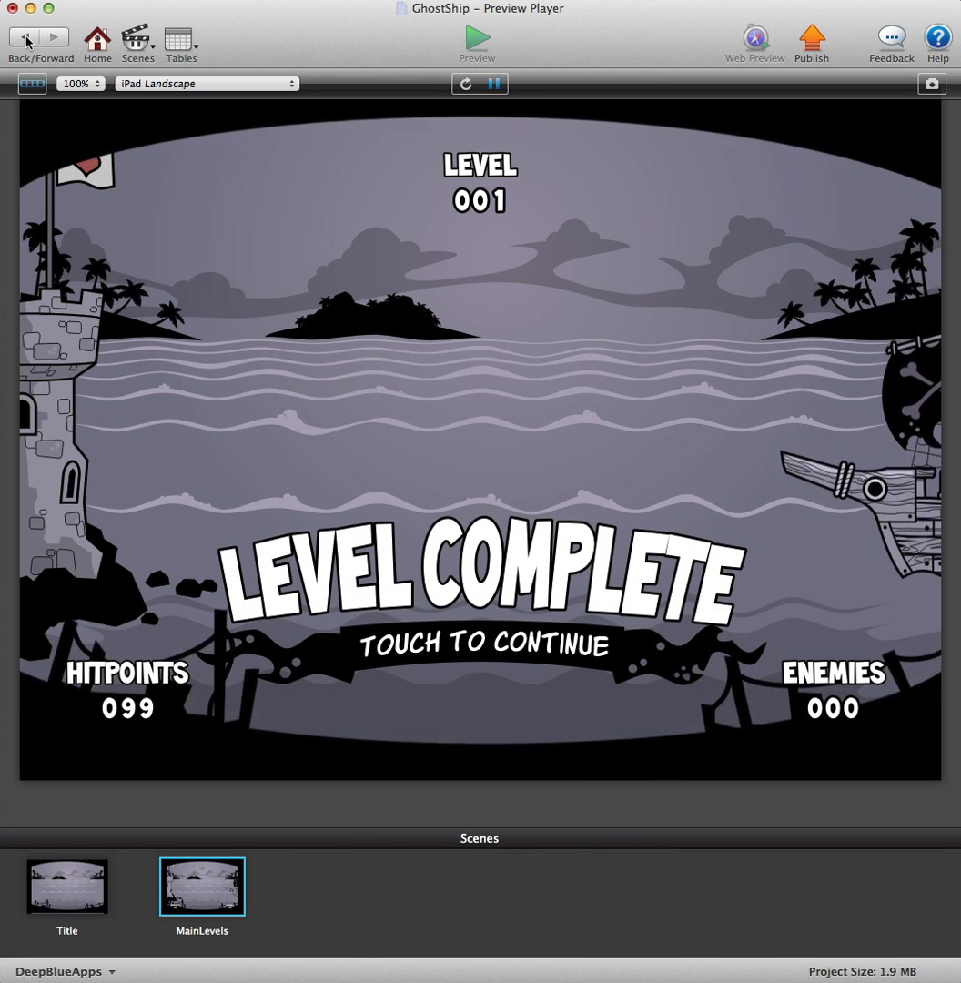
- Set the Enemy1 ghost's HitPoints to 2 and Speed to 130, then return to Title
left_click(180, 42)
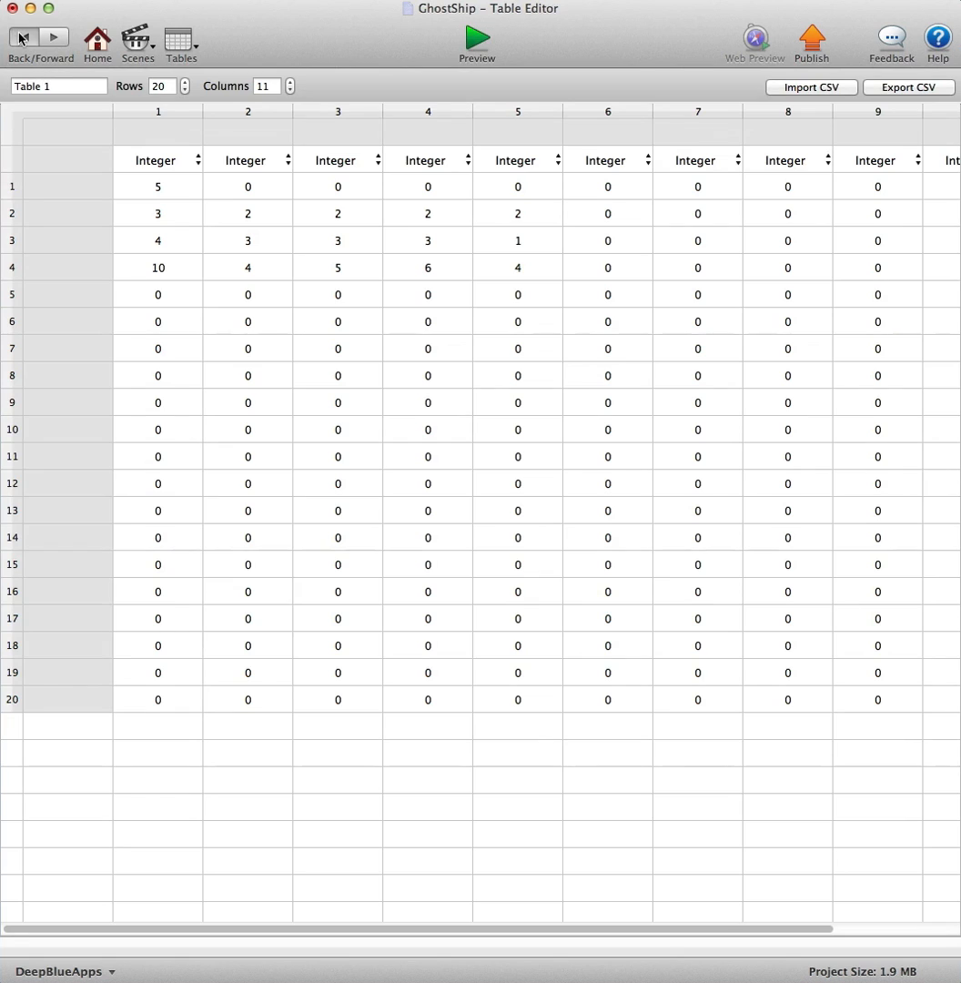
mouse_move(102, 82)
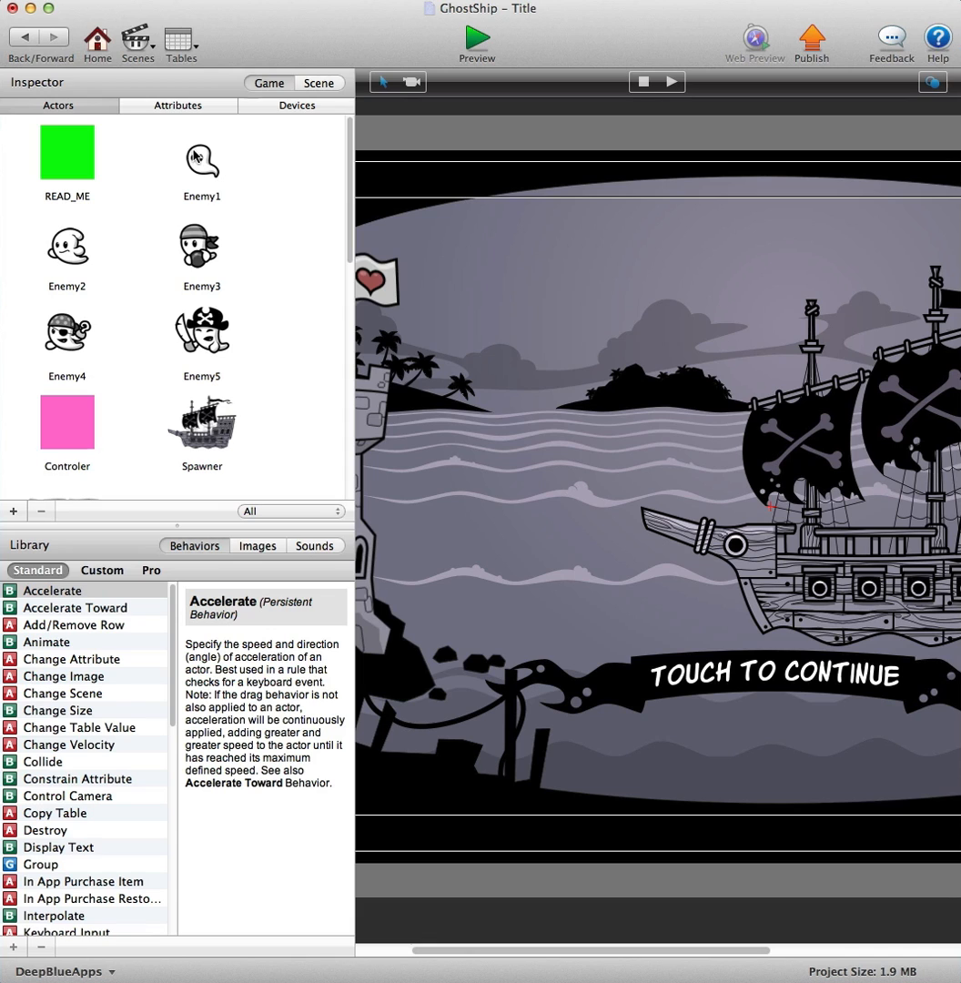
double_click(201, 152)
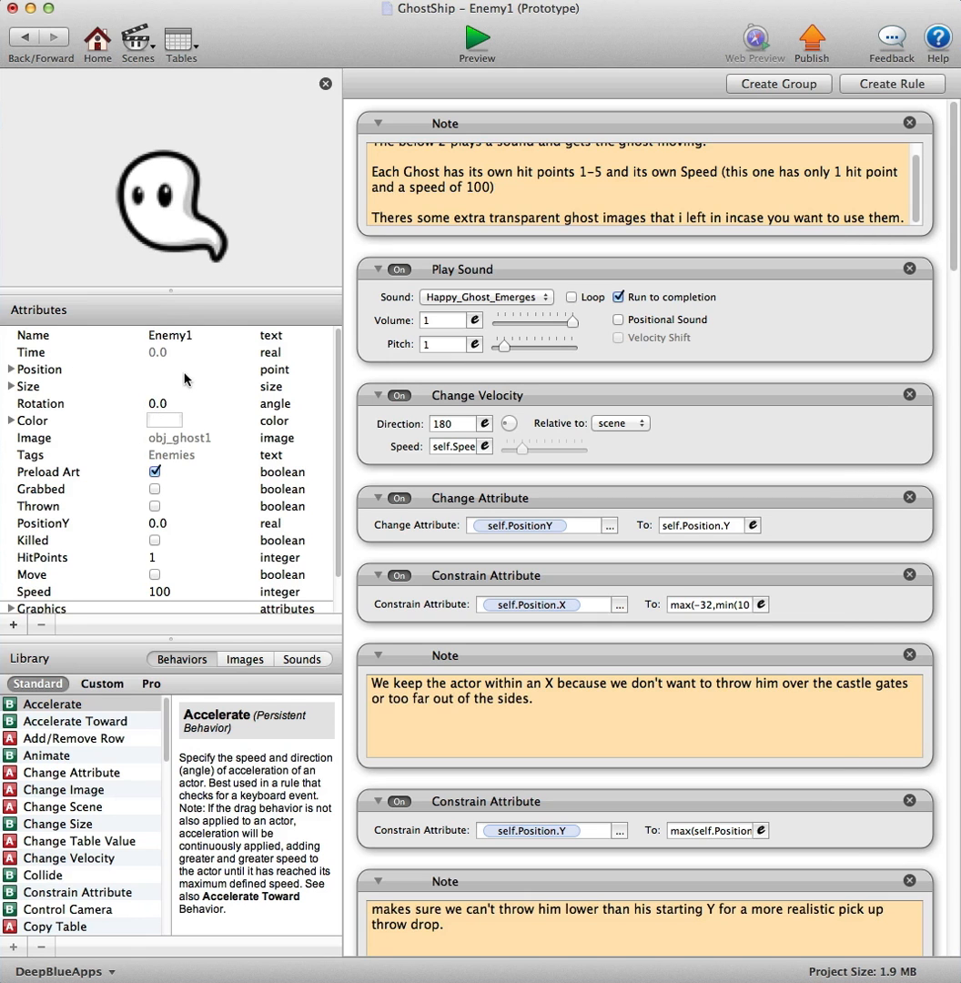
scroll("down", 3)
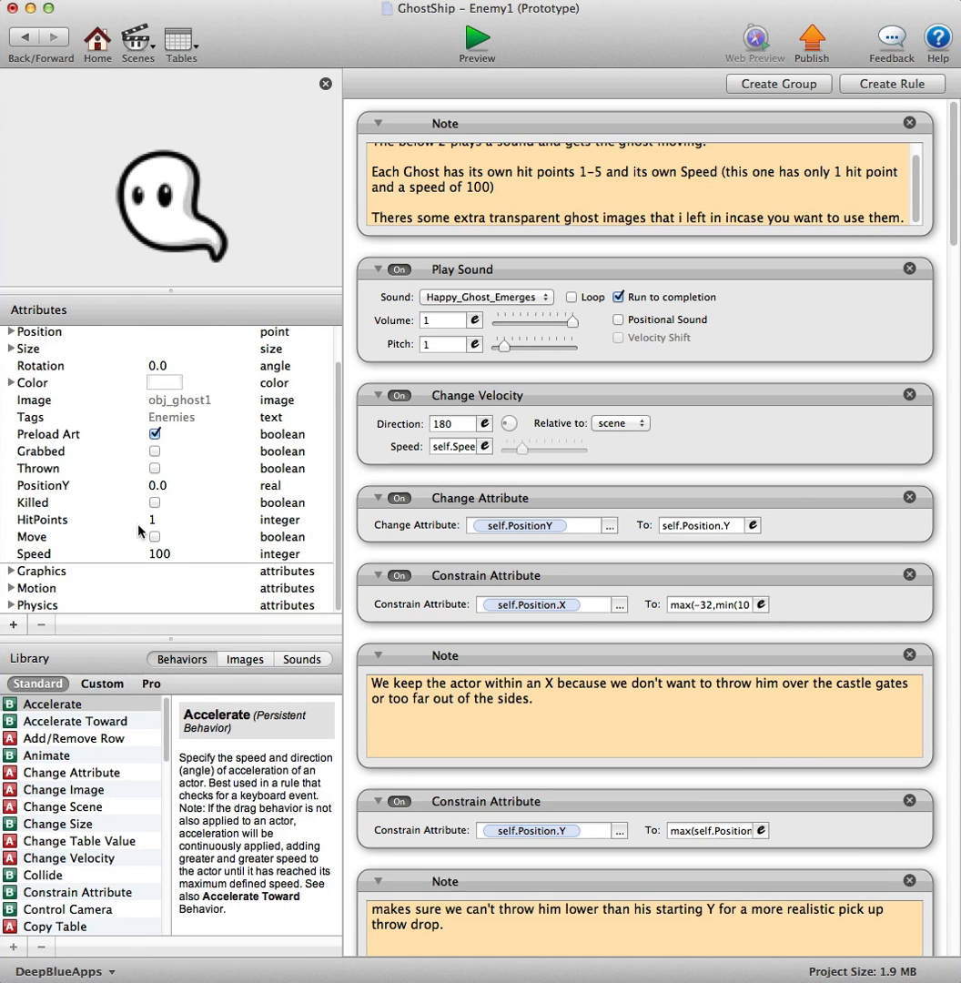
mouse_move(154, 557)
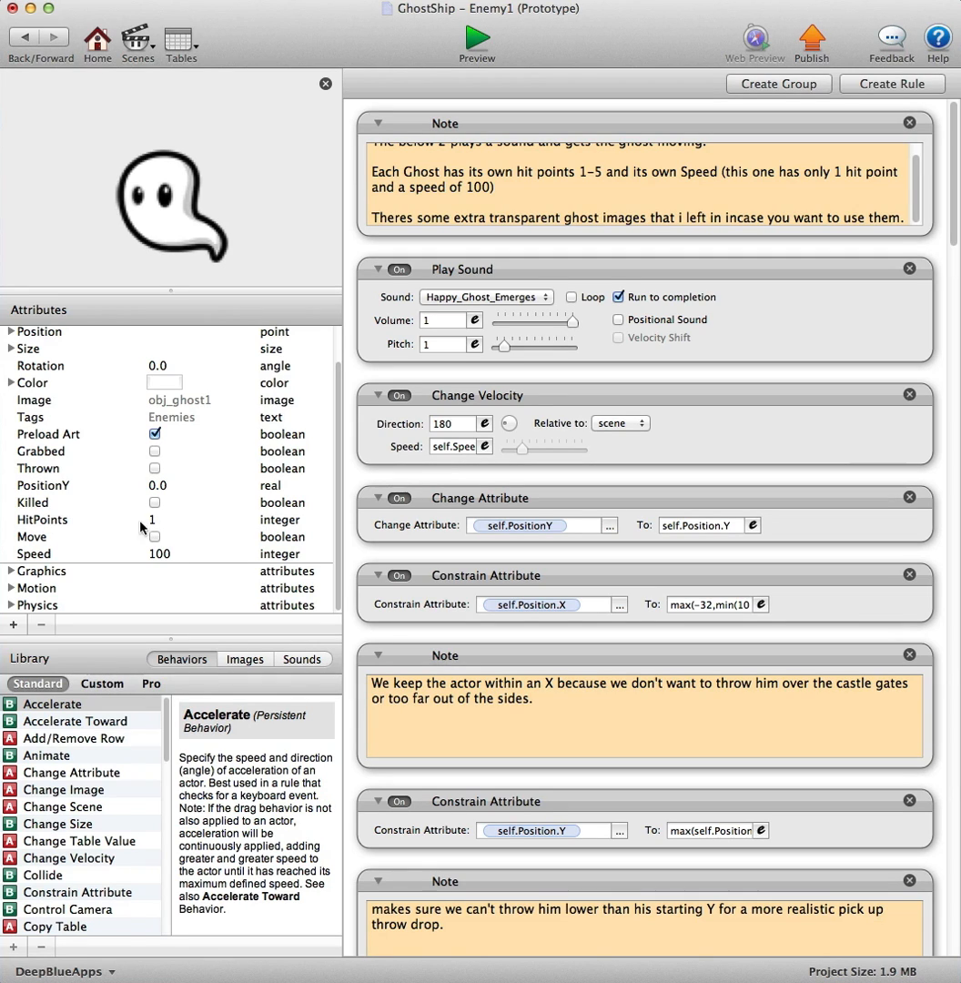
mouse_move(153, 526)
type("2")
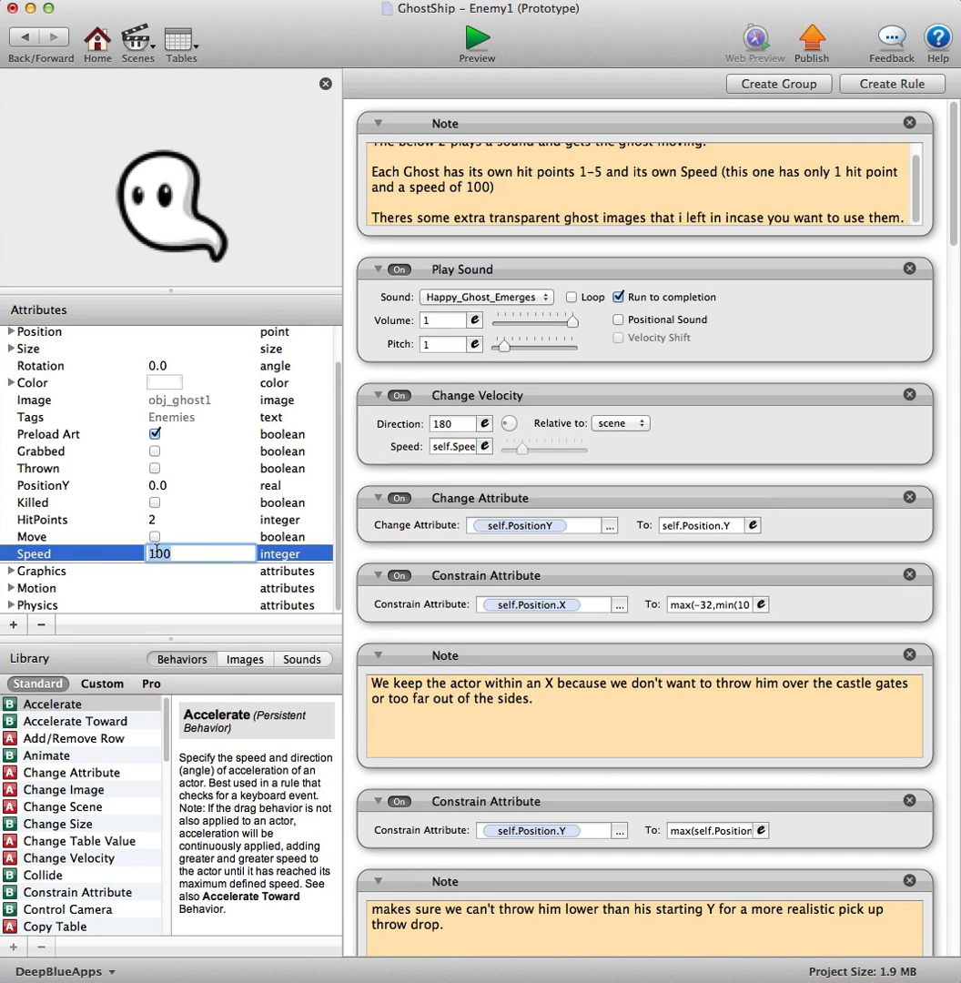
type("130")
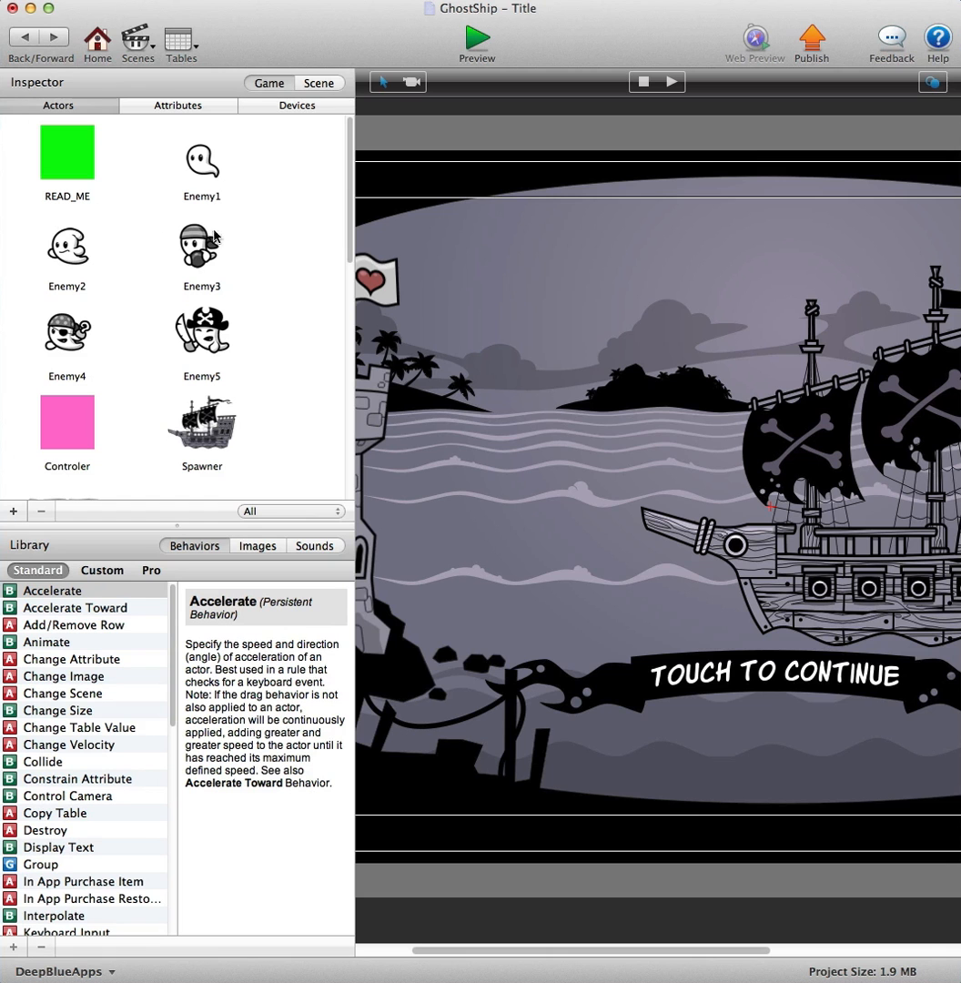
- Look at Enemy2's prototype, then open Enemy5 showing 5 hit points and speed 200
double_click(66, 251)
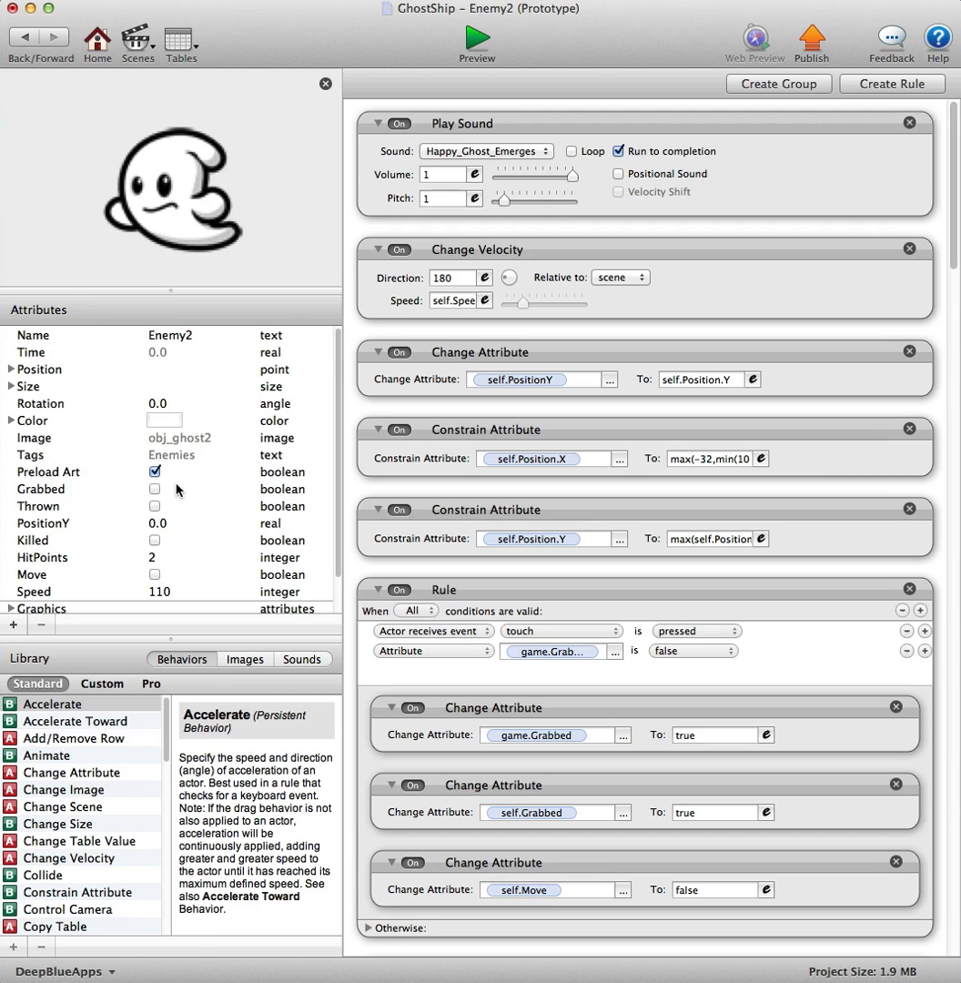
scroll("down", 3)
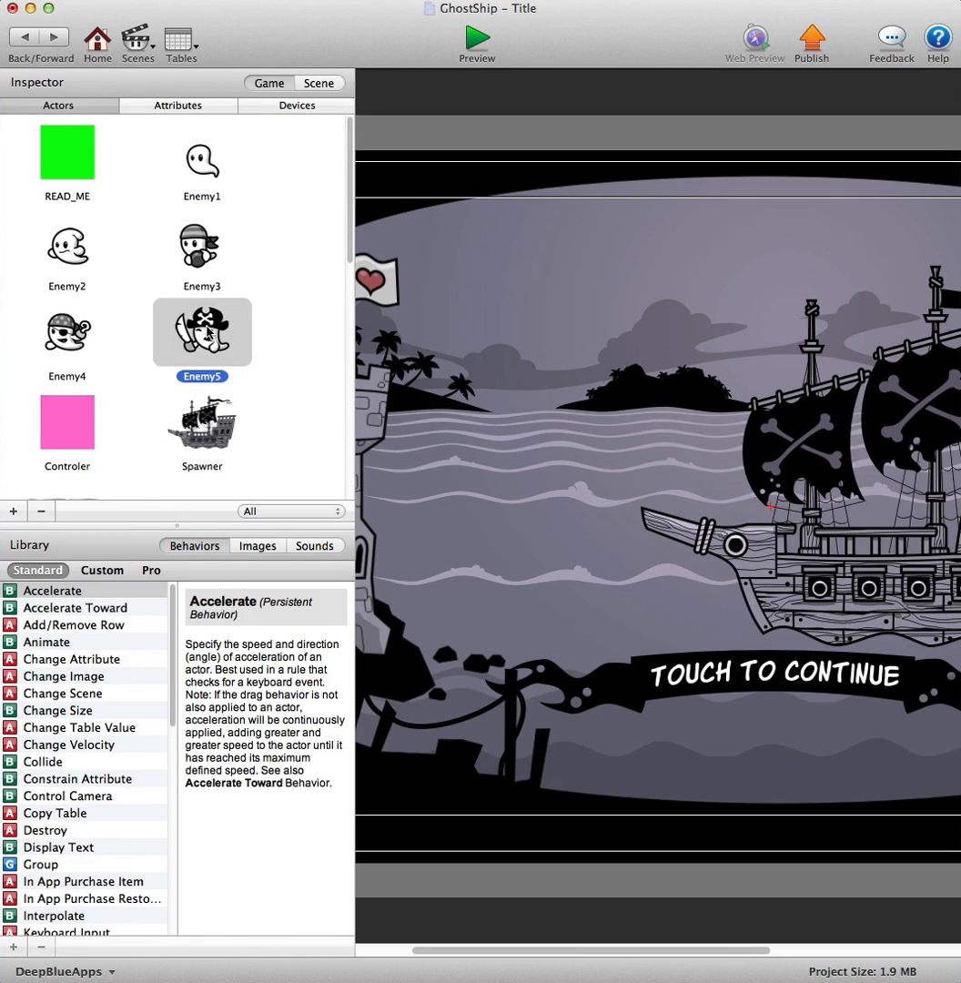
double_click(202, 332)
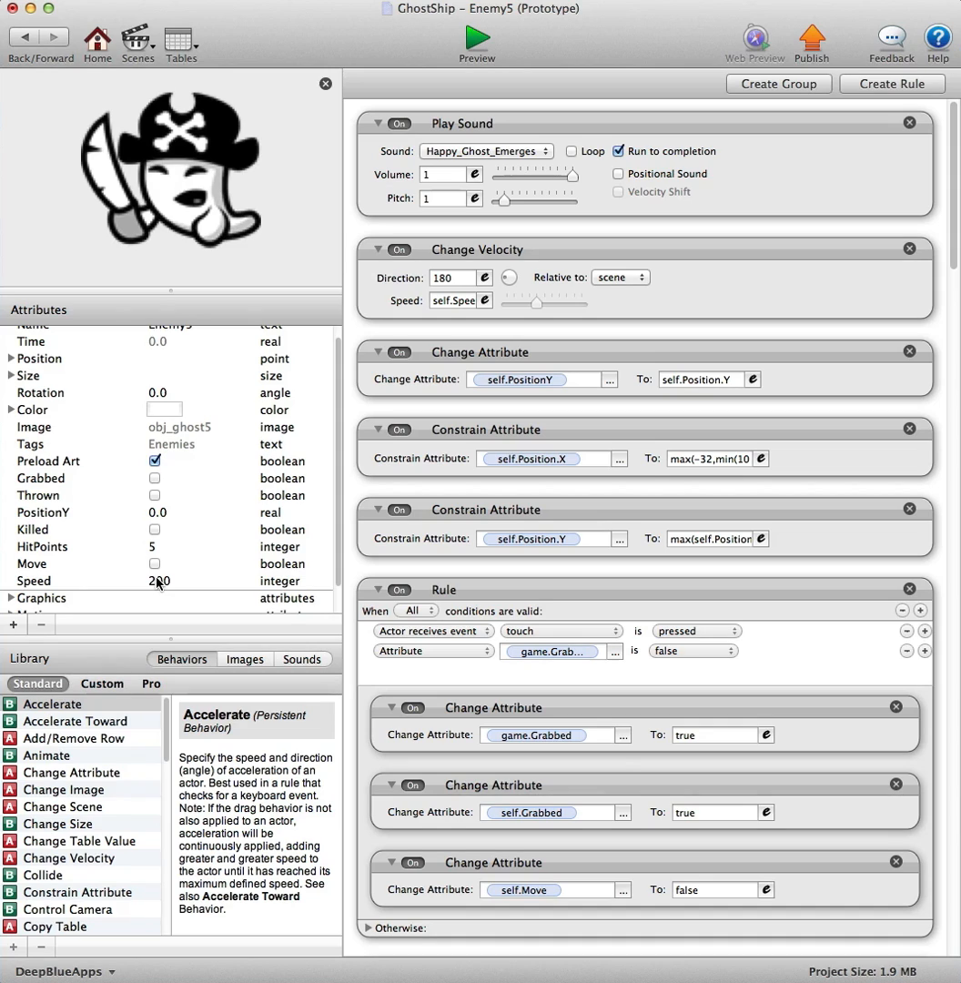
mouse_move(155, 549)
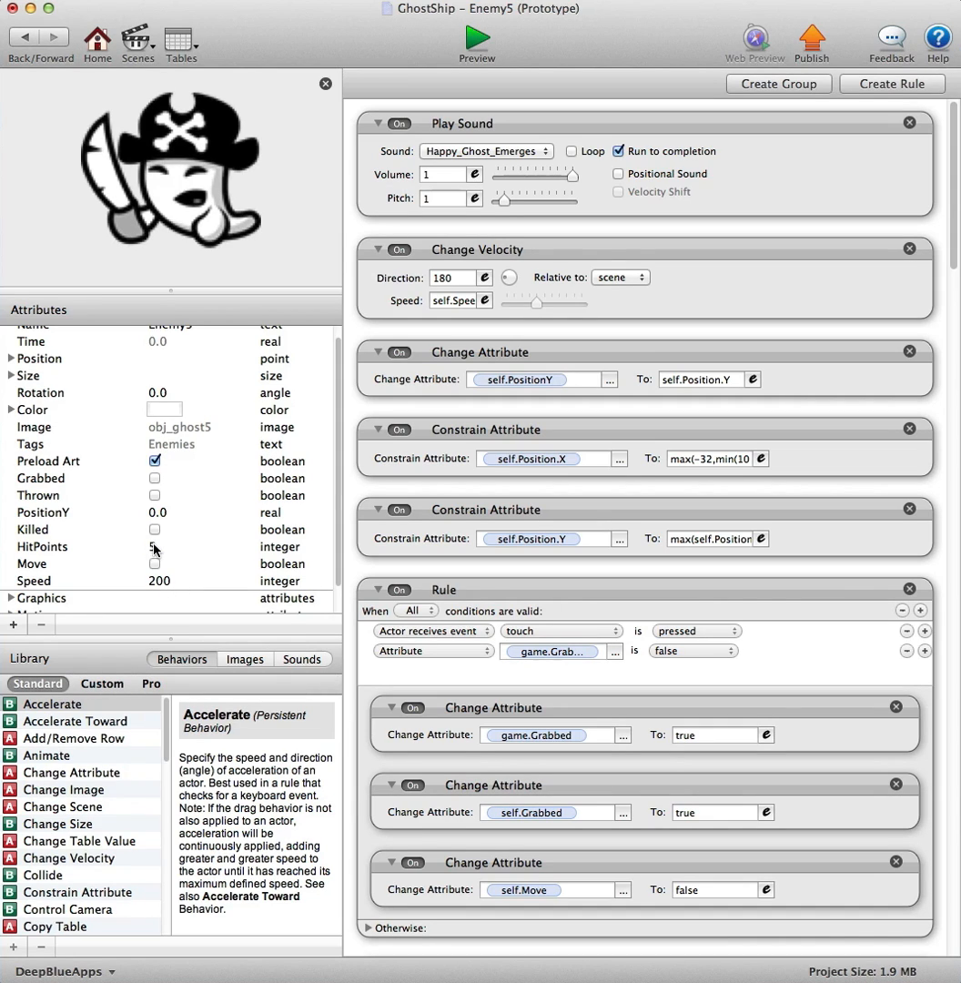
mouse_move(157, 524)
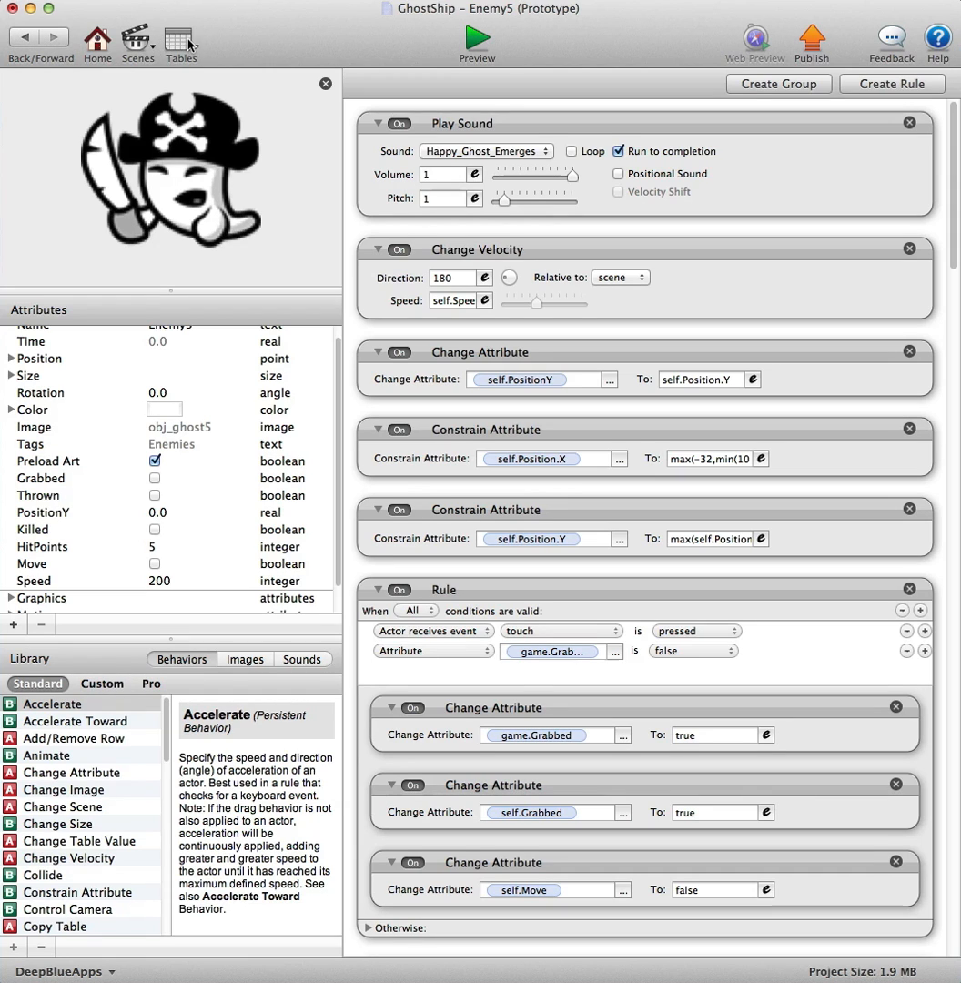
- Reopen Table 1 and scroll across its level rows (5, 3, 4, 10 in column 1)
left_click(179, 38)
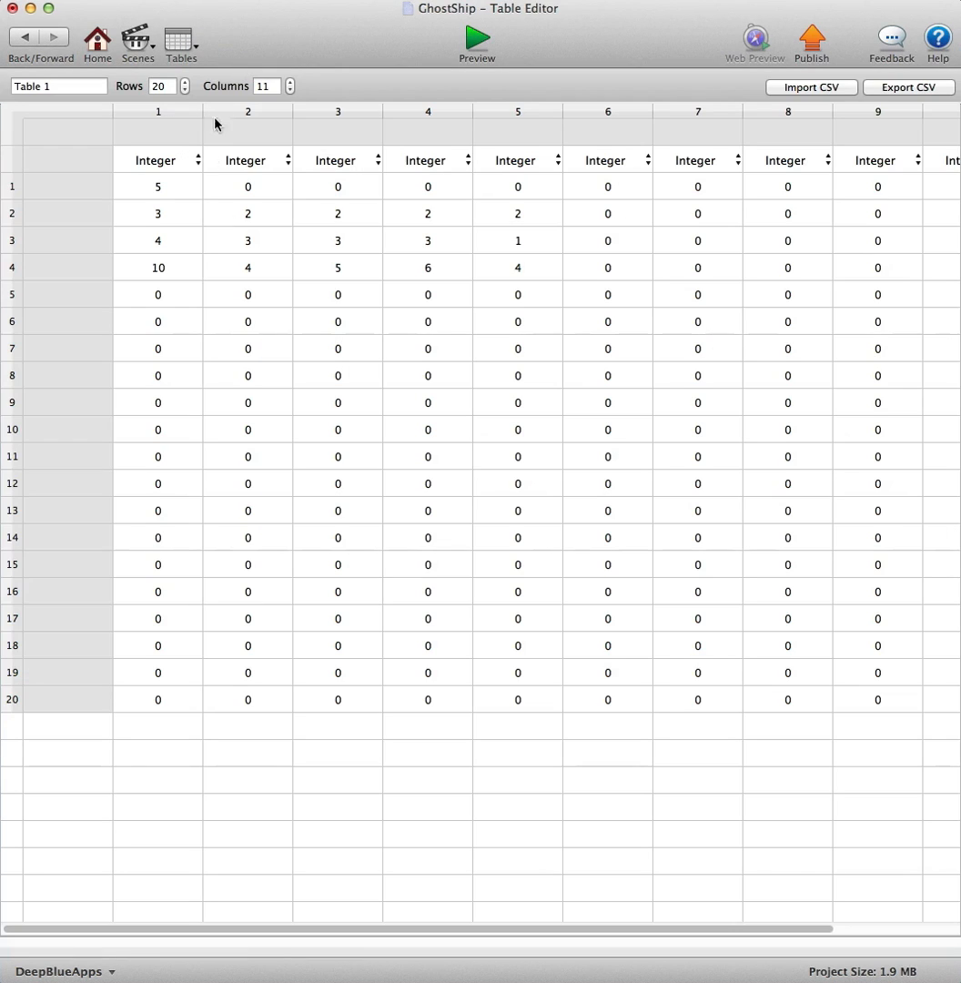
mouse_move(609, 866)
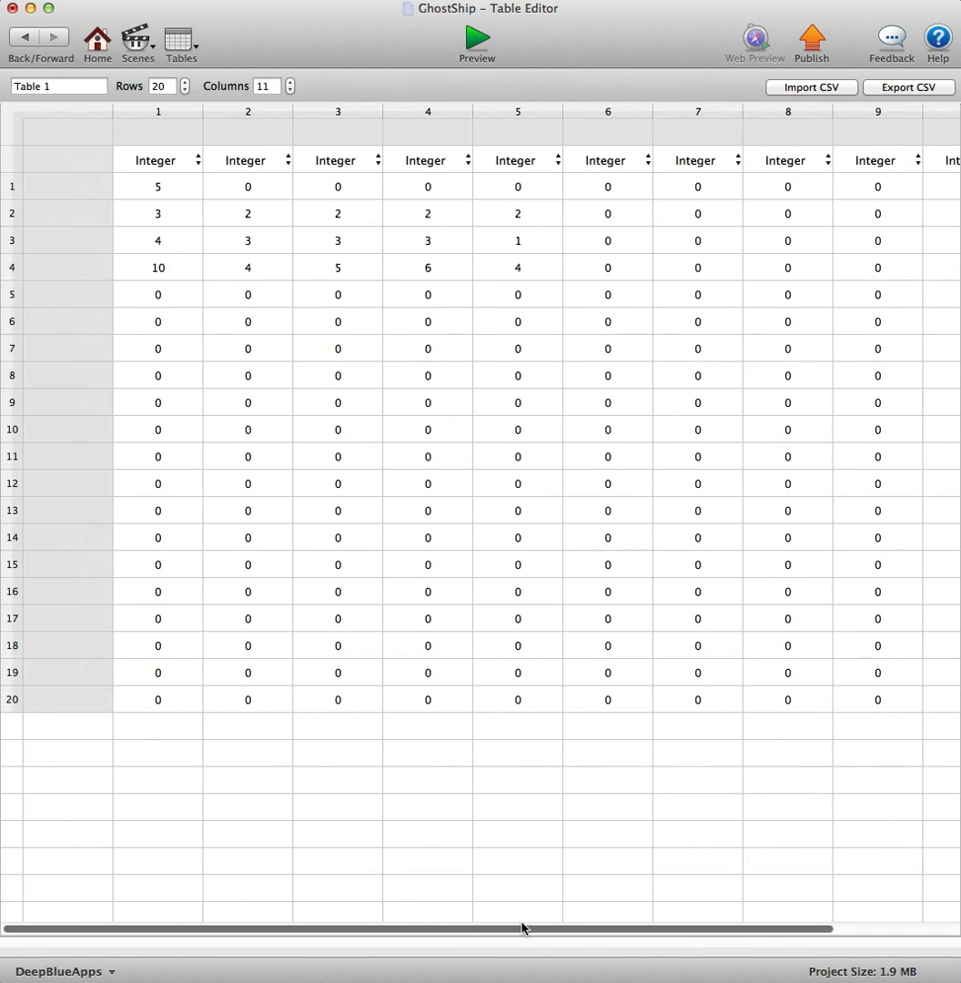
mouse_move(166, 658)
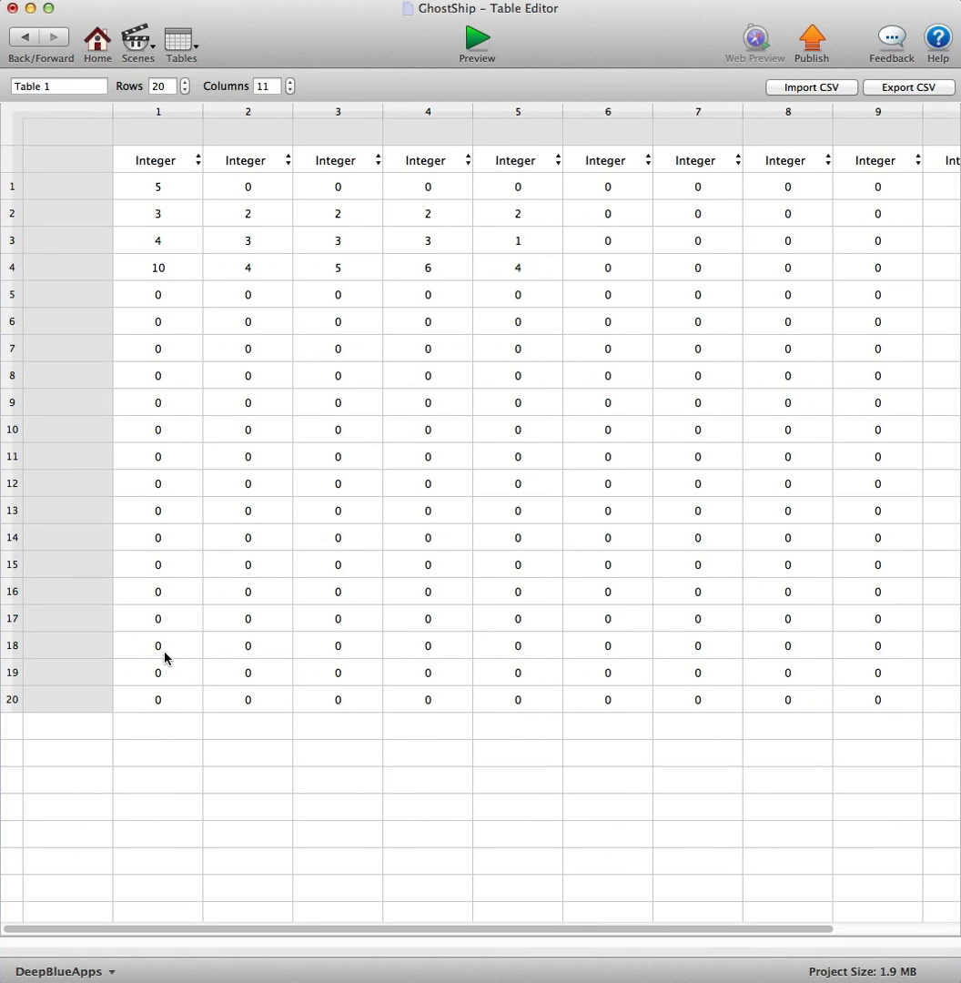
scroll("right", 3)
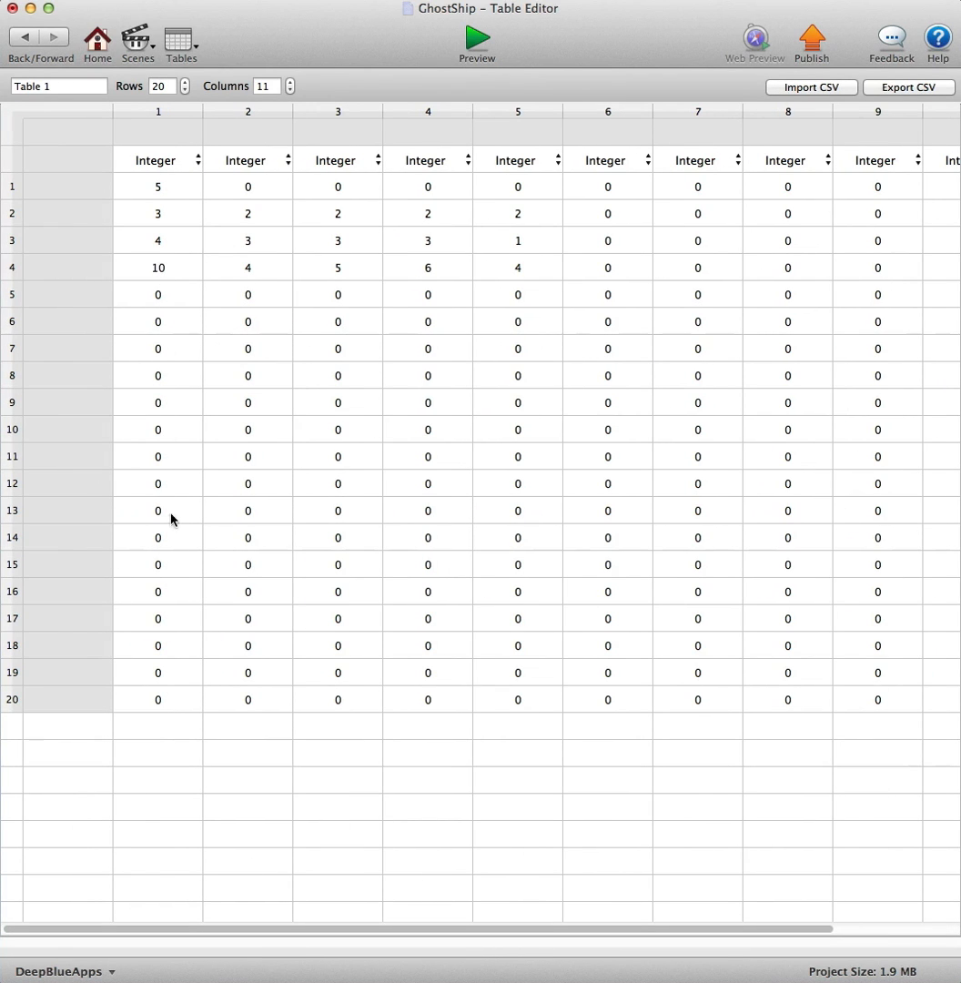
mouse_move(578, 883)
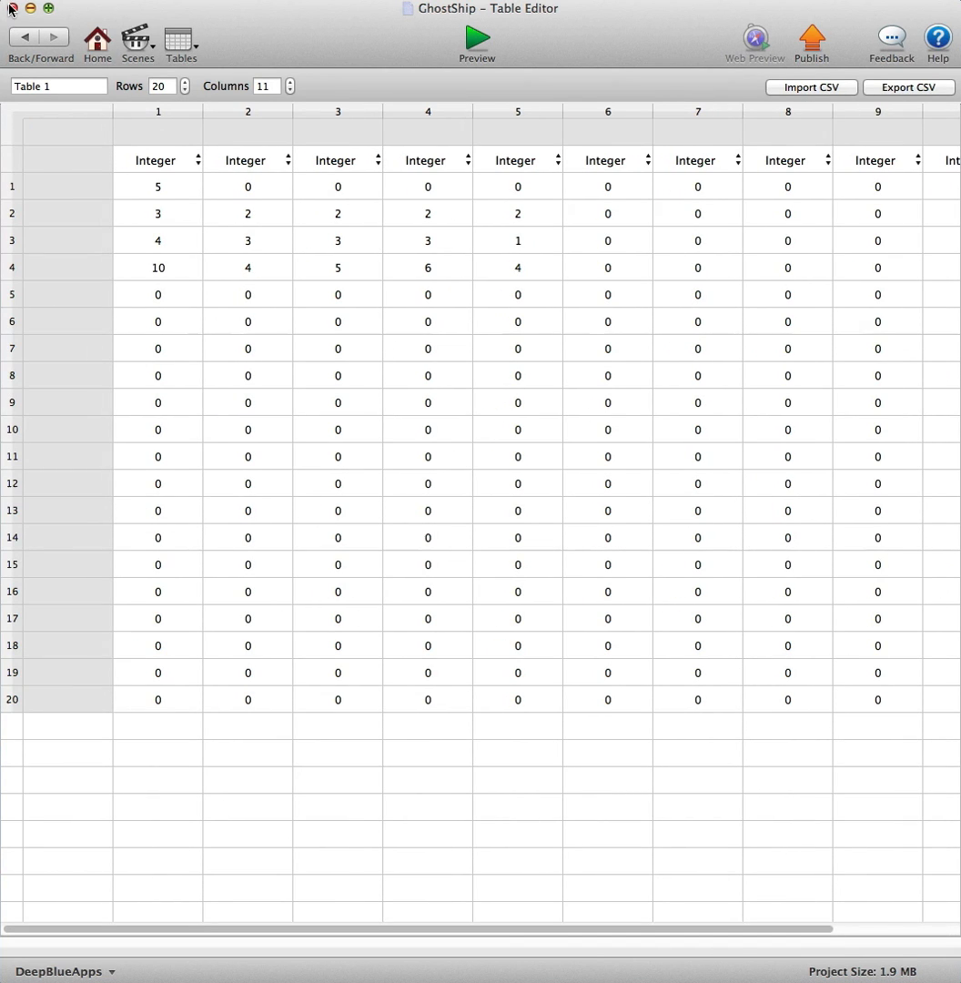
mouse_move(60, 62)
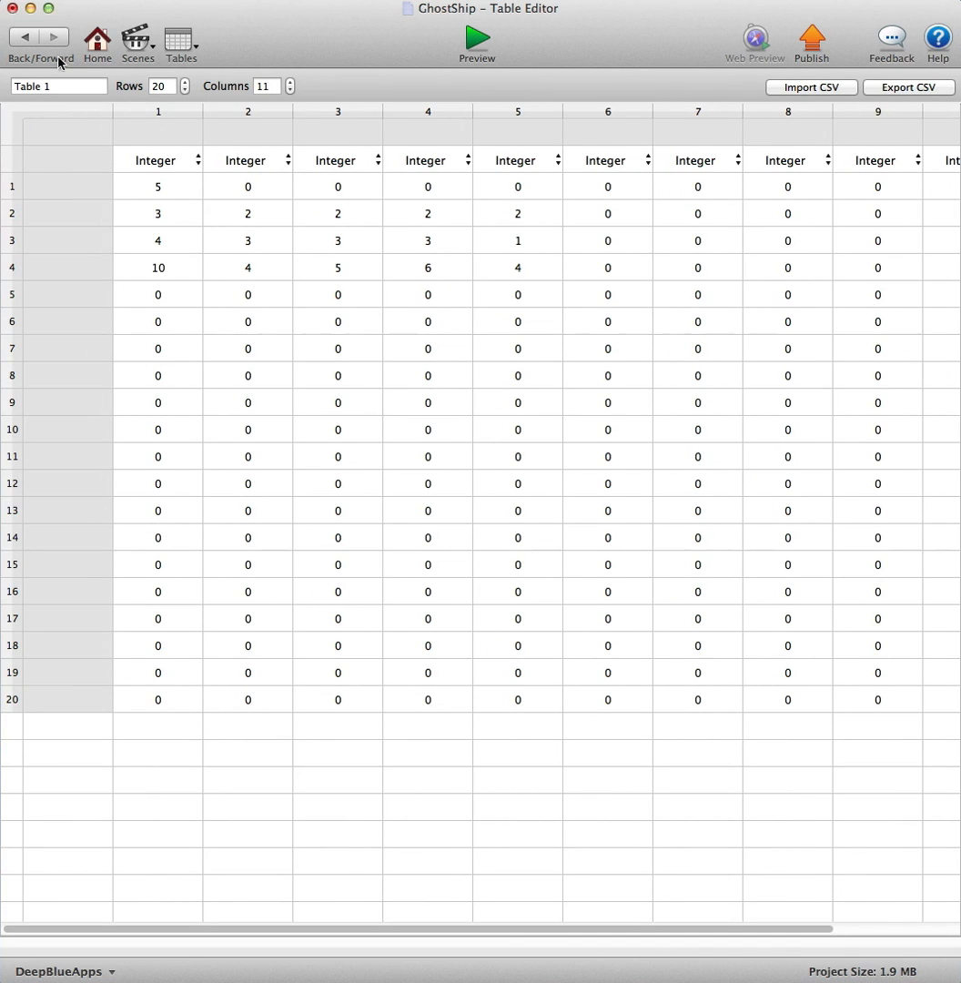
mouse_move(134, 121)
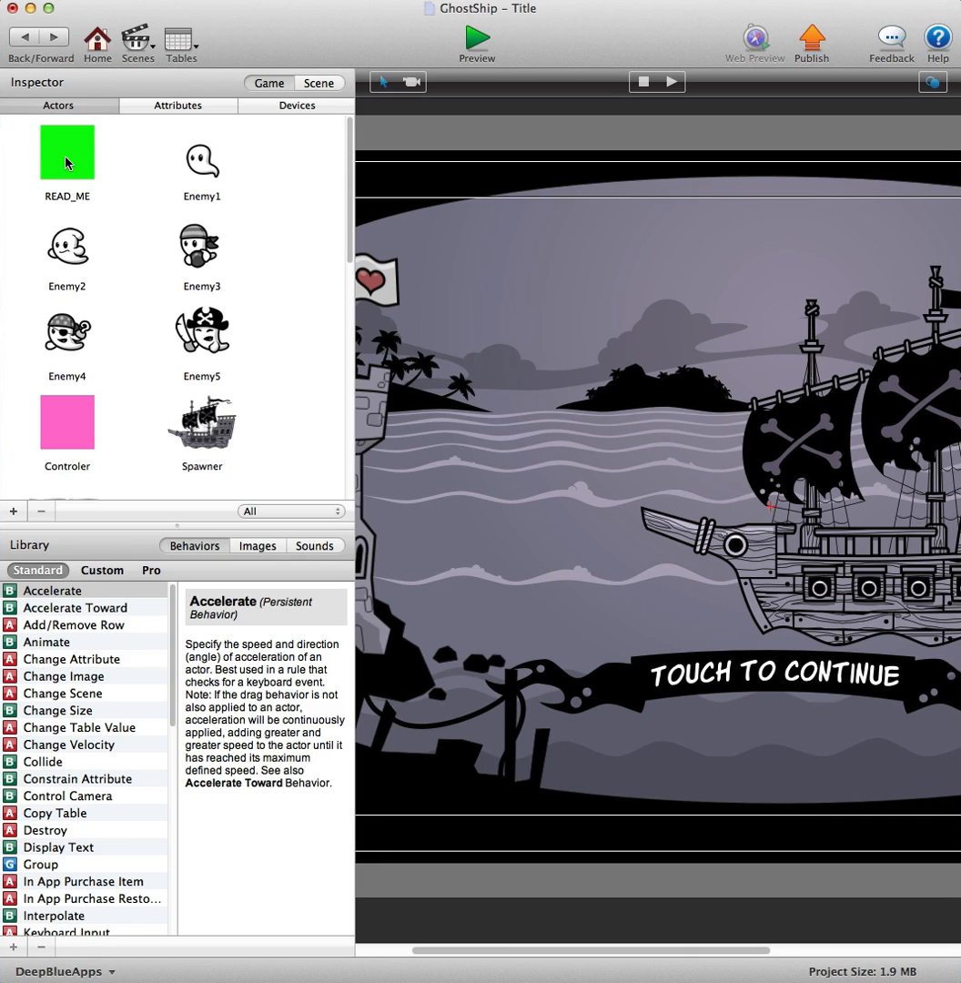
- Review the Spawner actor's rules, go back to the Title scene, and launch a preview
double_click(67, 152)
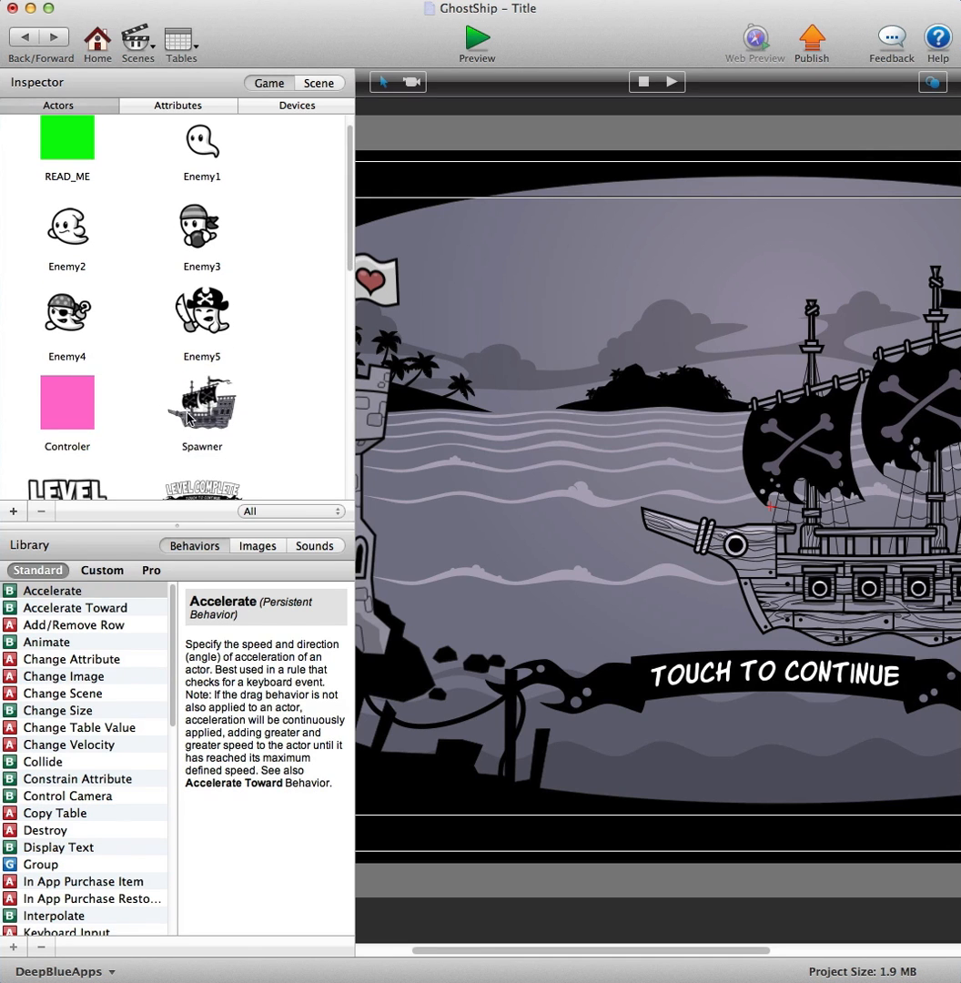
double_click(201, 402)
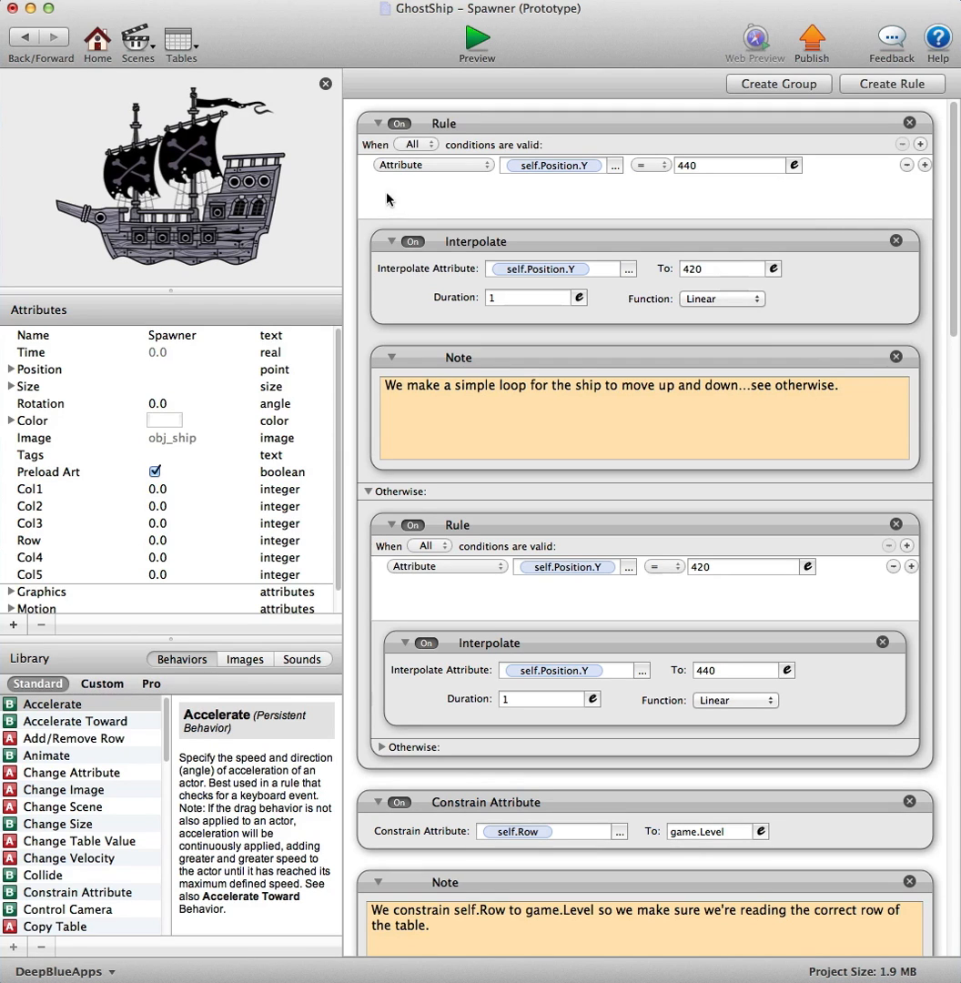
left_click(477, 41)
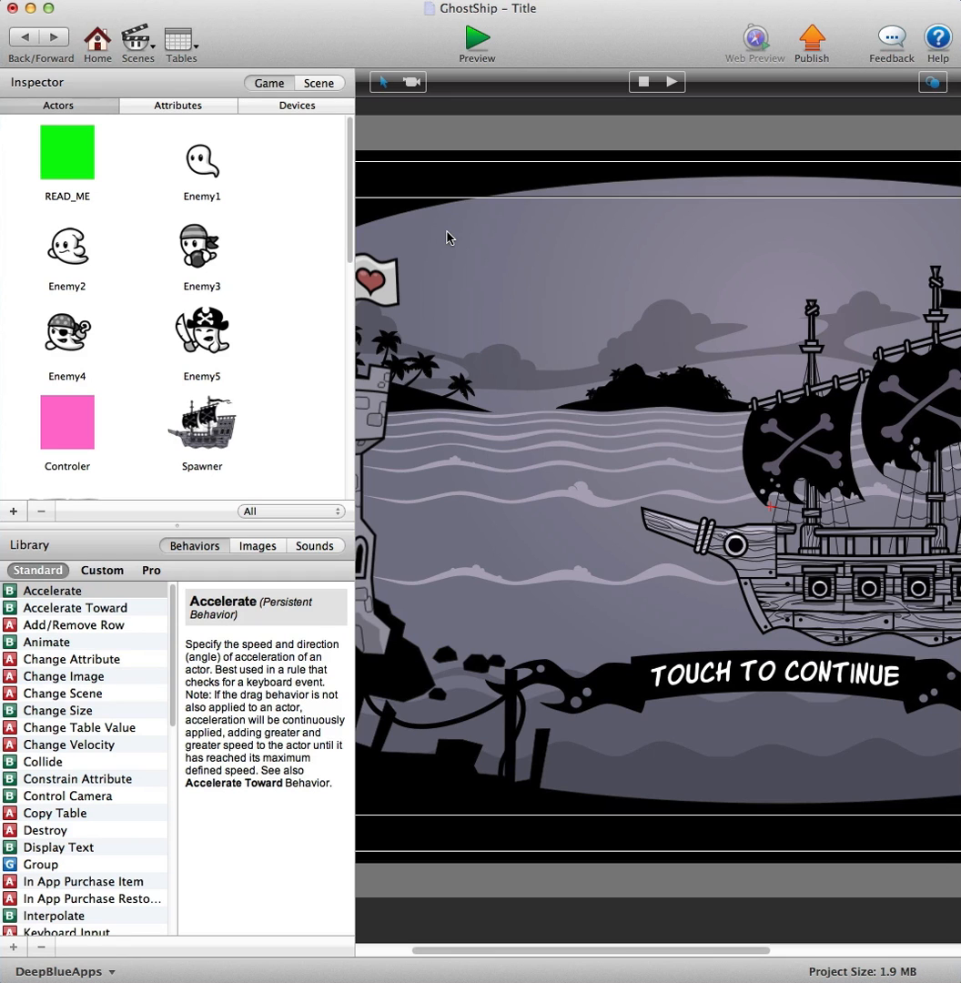
left_click(477, 40)
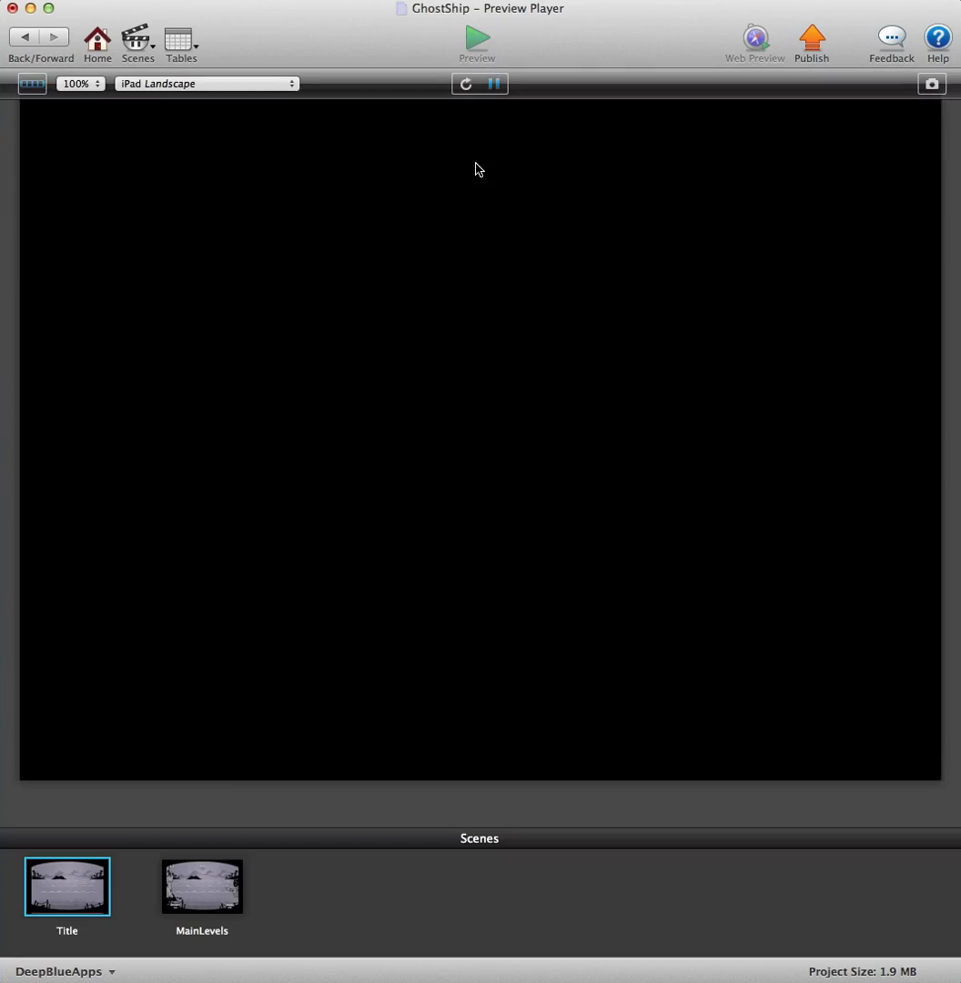